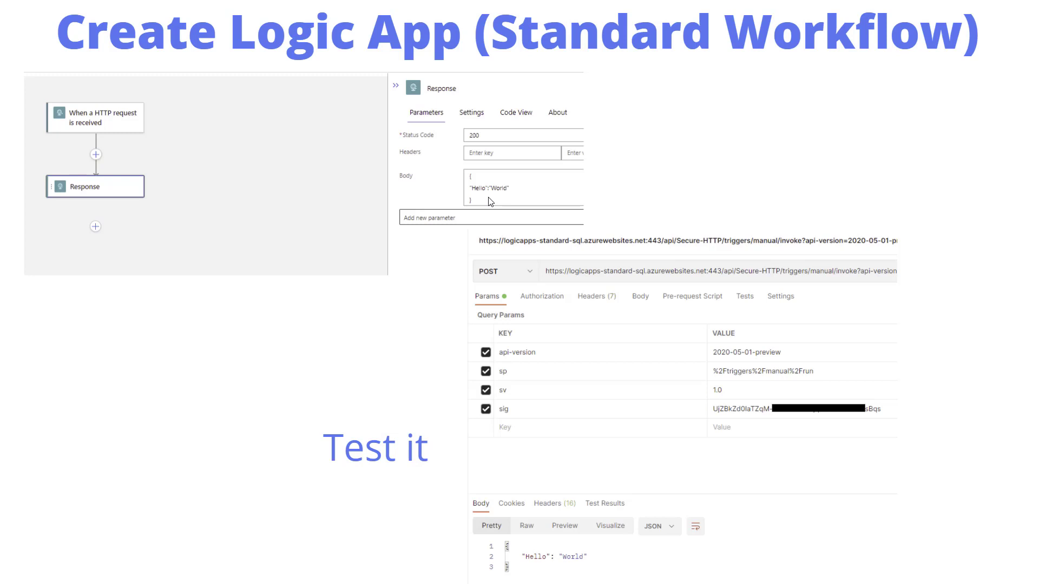
Advance to the Get Service Principal Details slide, then leave the slideshow for the Azure AD tenant overview
click(560, 338)
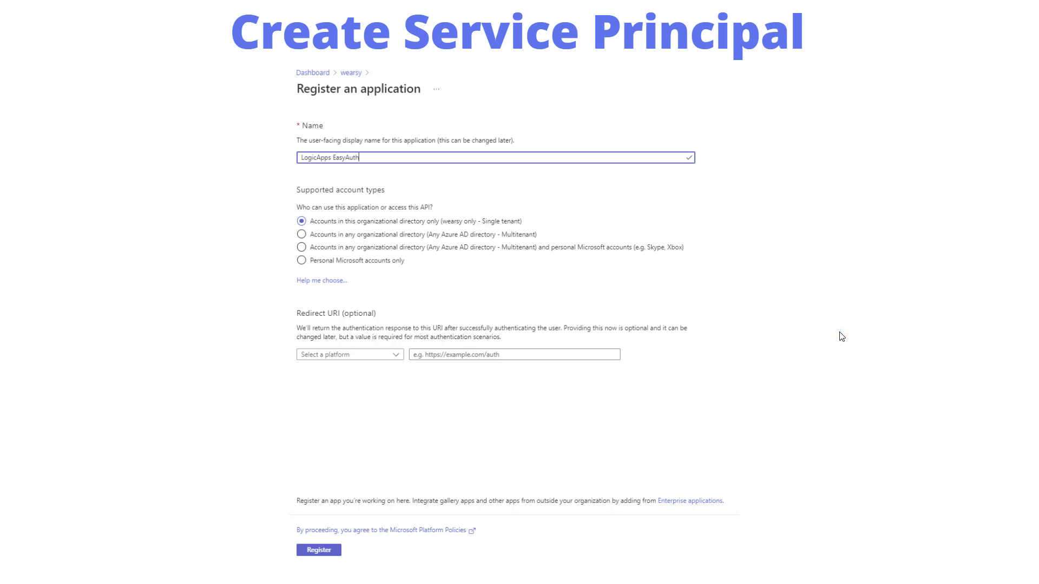
mouse_move(848, 335)
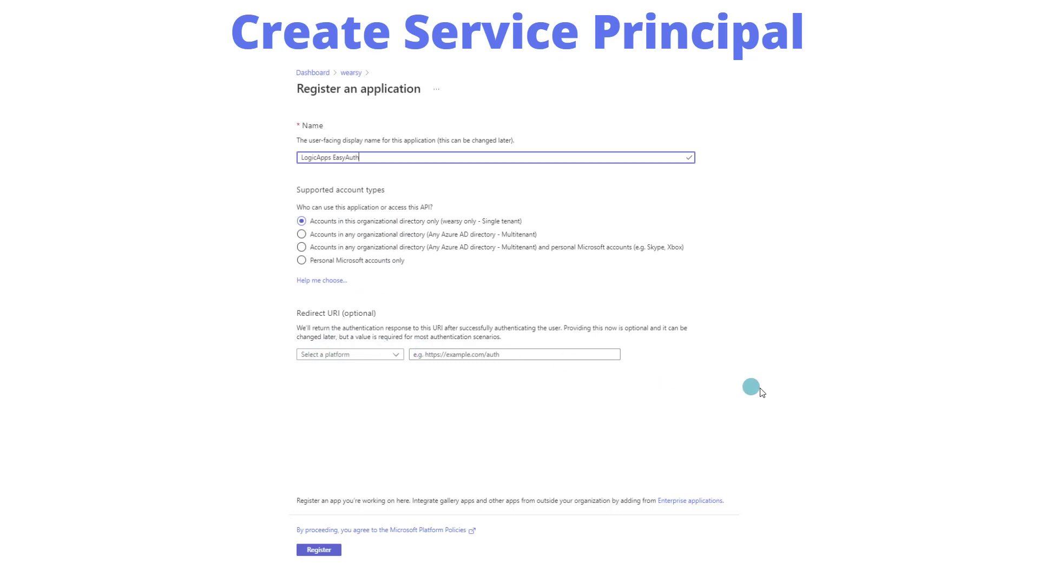
click(318, 550)
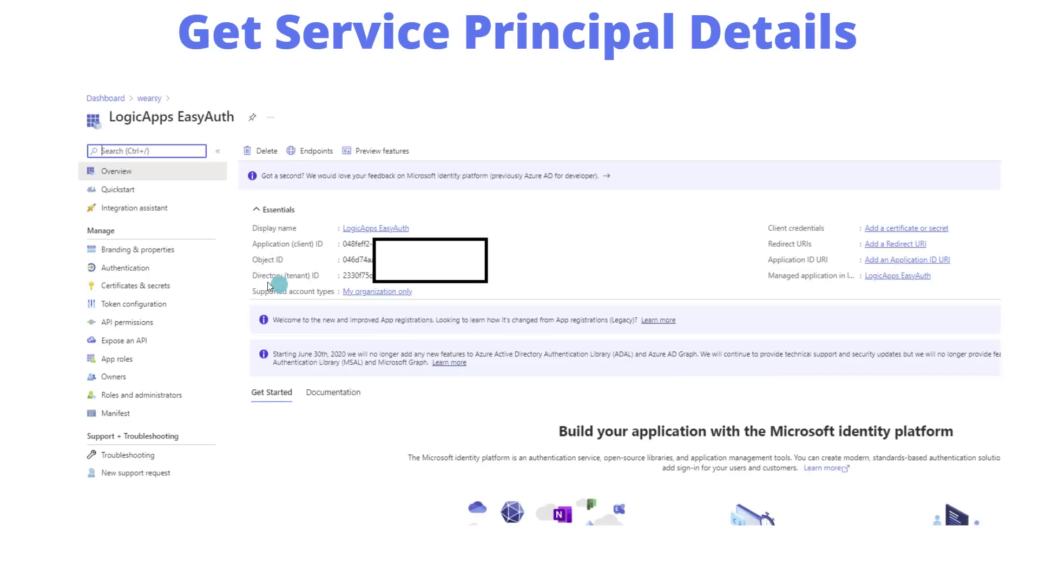
mouse_move(245, 251)
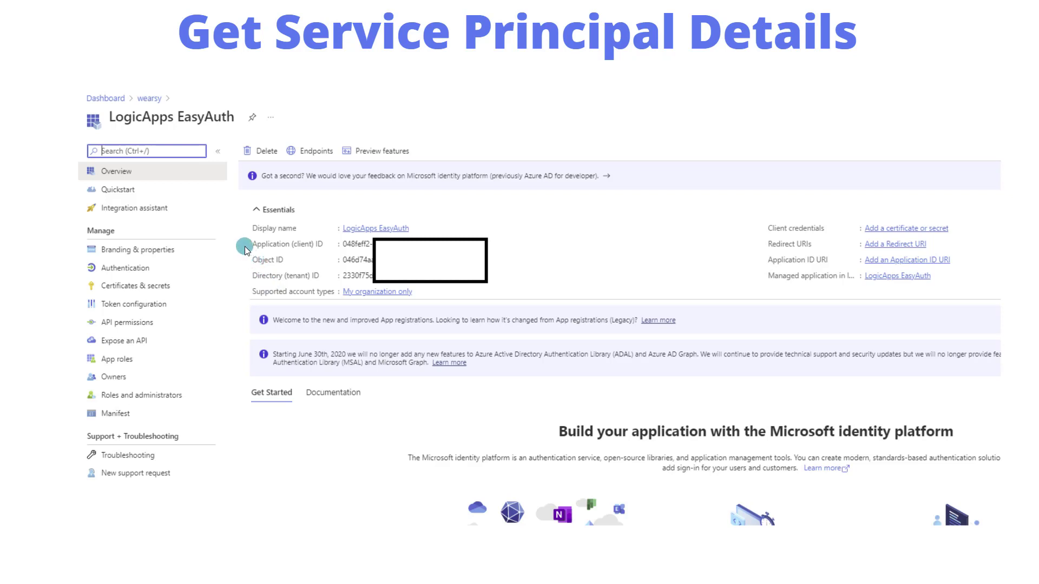
mouse_move(323, 256)
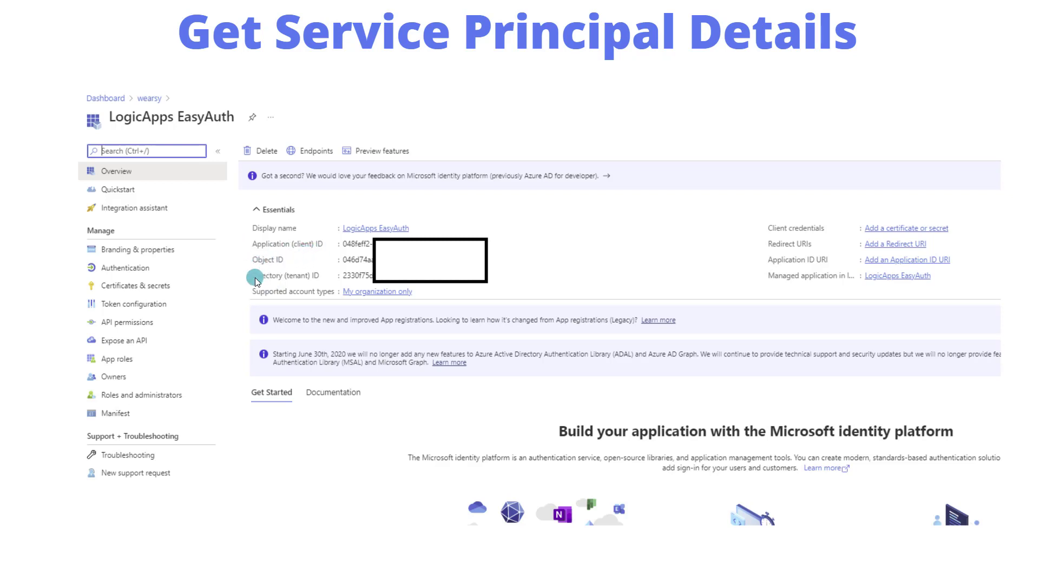
mouse_move(314, 282)
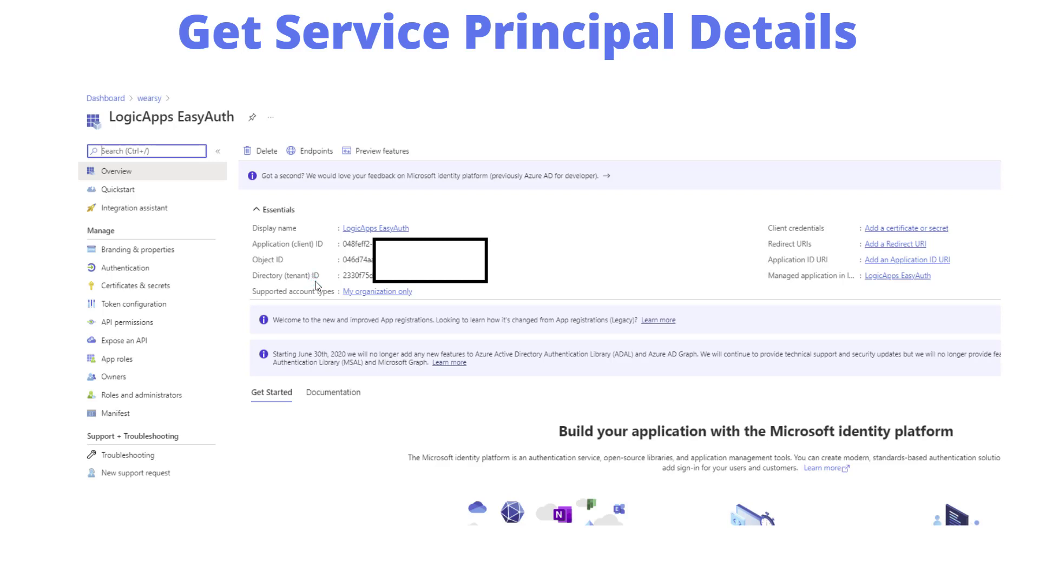
mouse_move(875, 349)
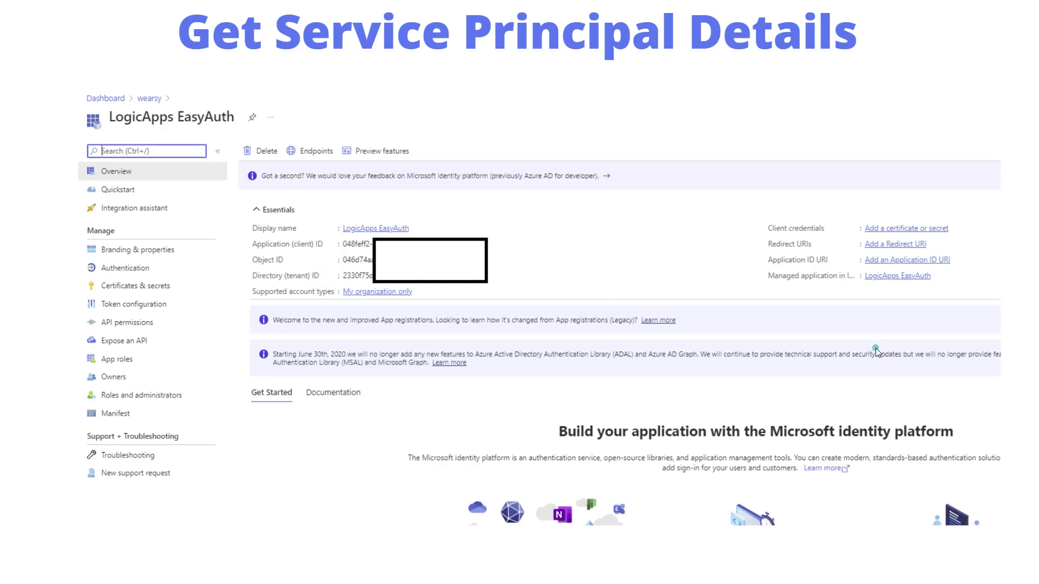
click(136, 285)
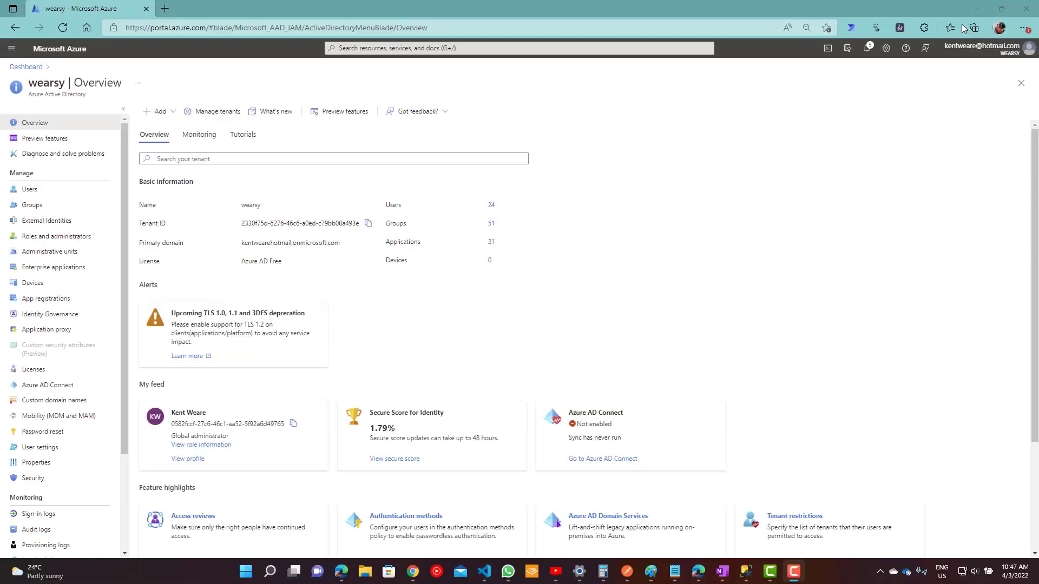
mouse_move(127, 100)
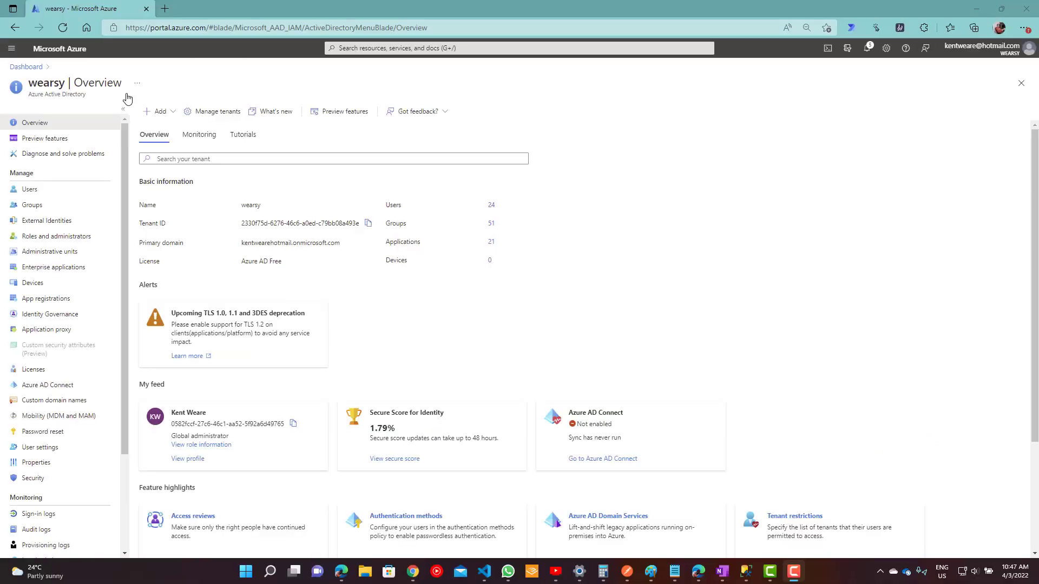
mouse_move(43, 302)
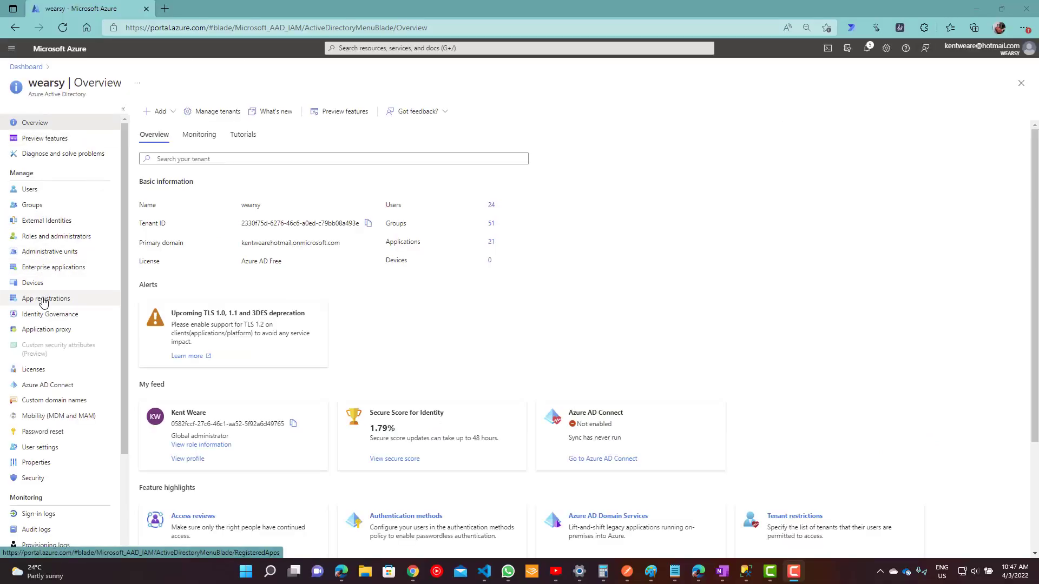
From App registrations, open the LogicApps EasyAuth registration's overview
click(45, 299)
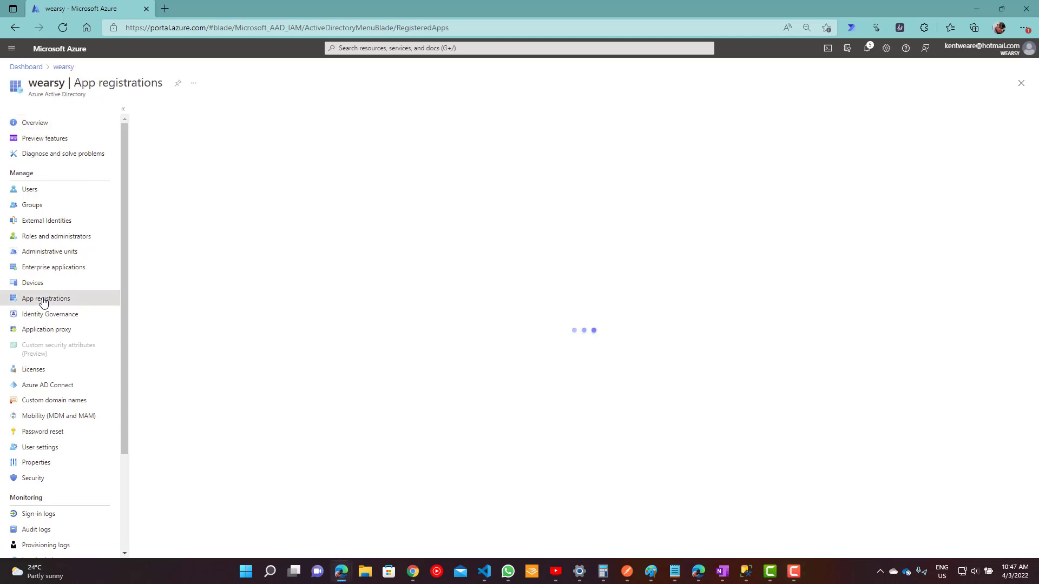
click(46, 299)
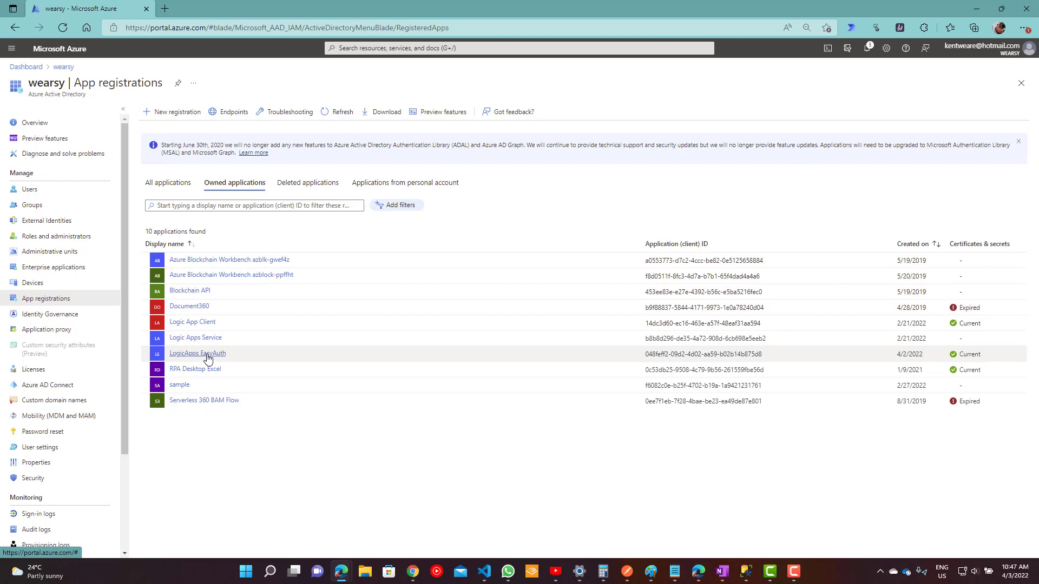
click(197, 353)
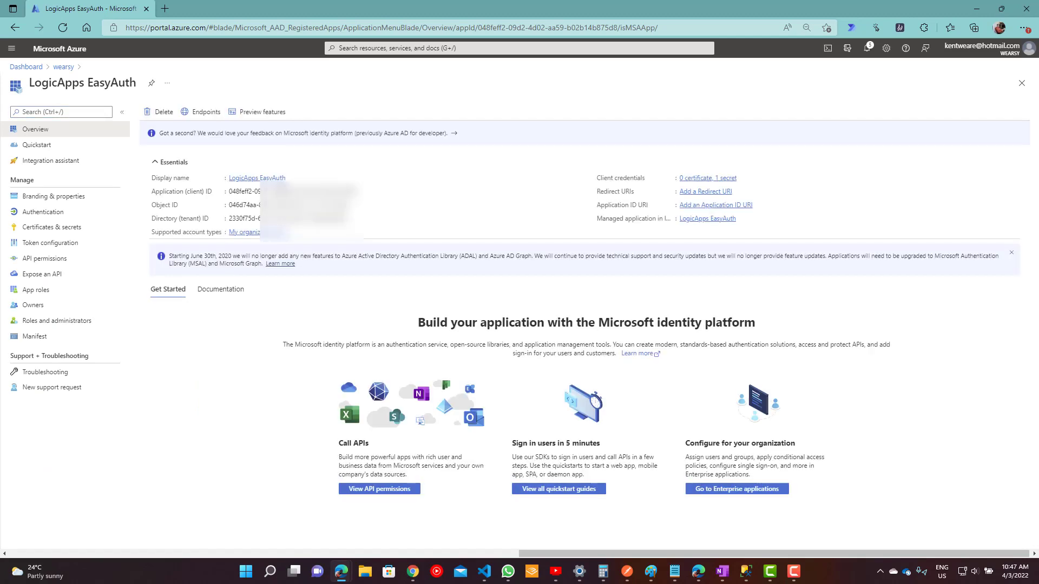
mouse_move(52, 227)
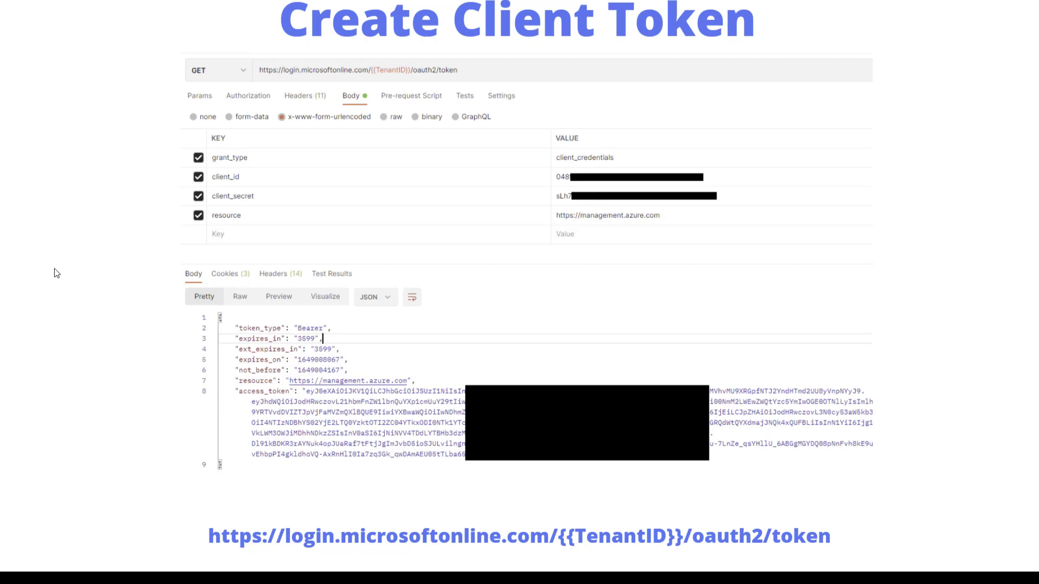
mouse_move(63, 272)
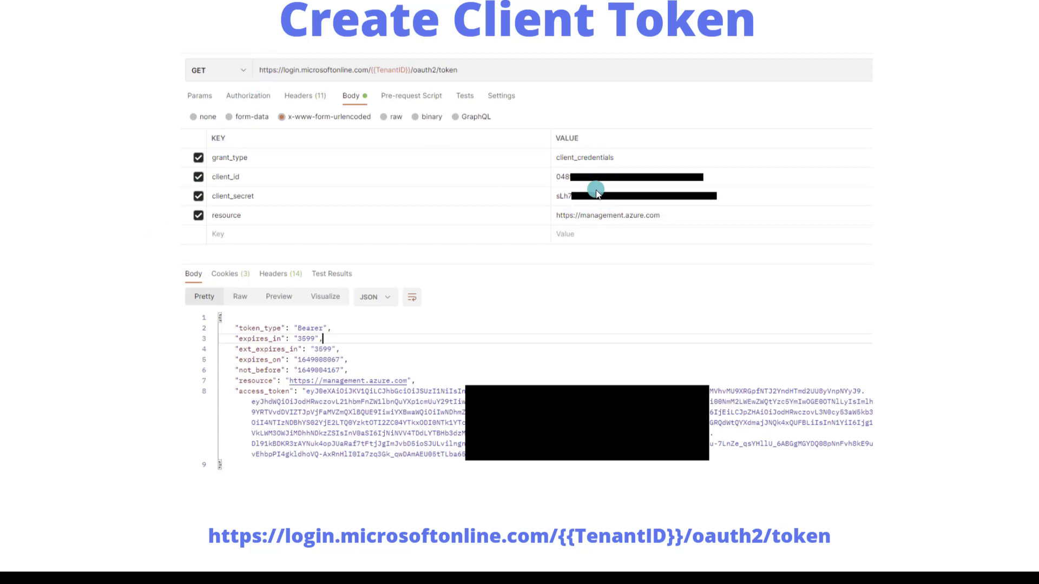
mouse_move(576, 159)
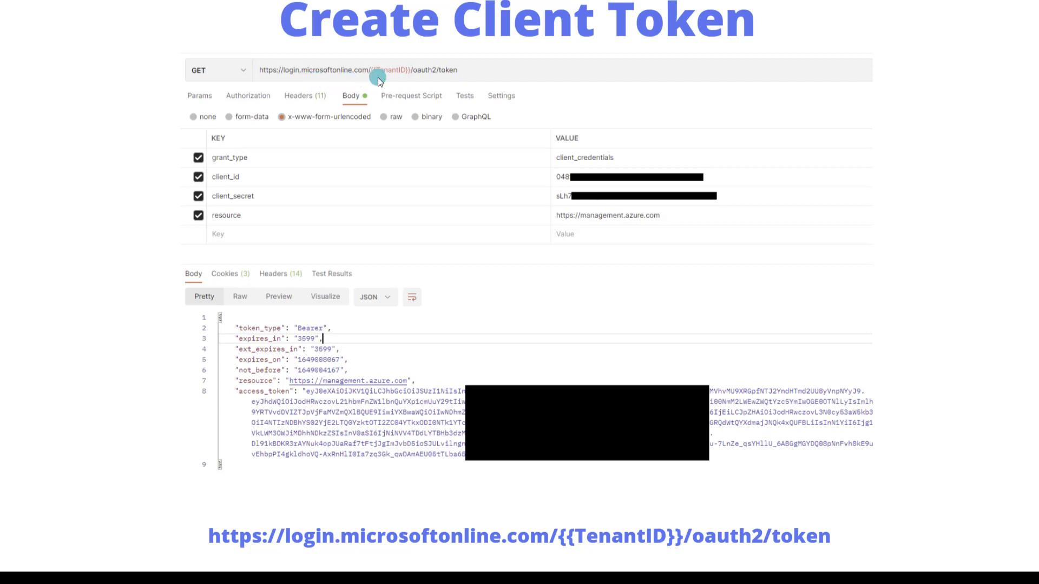
mouse_move(390, 85)
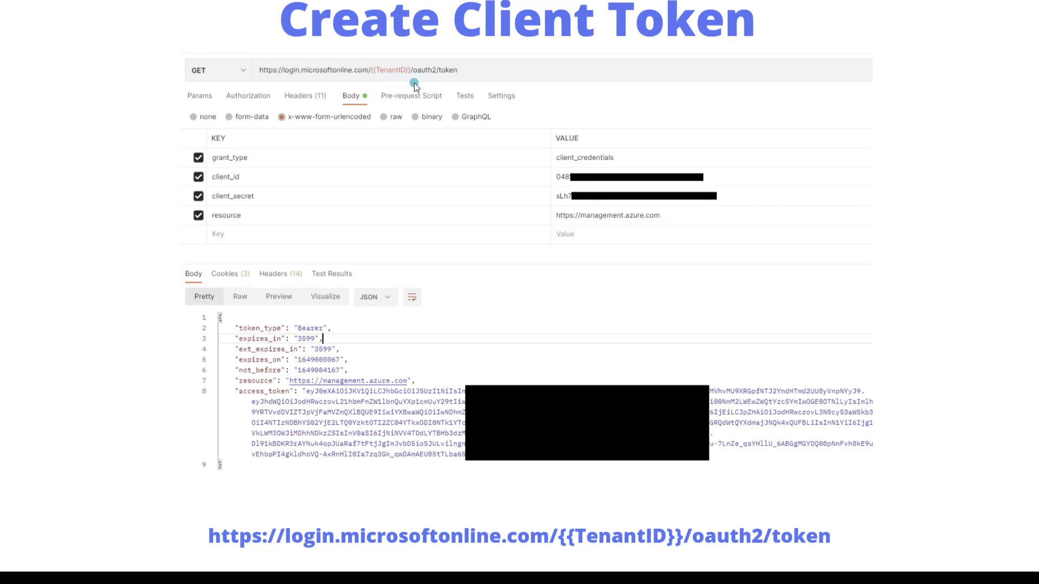
mouse_move(403, 89)
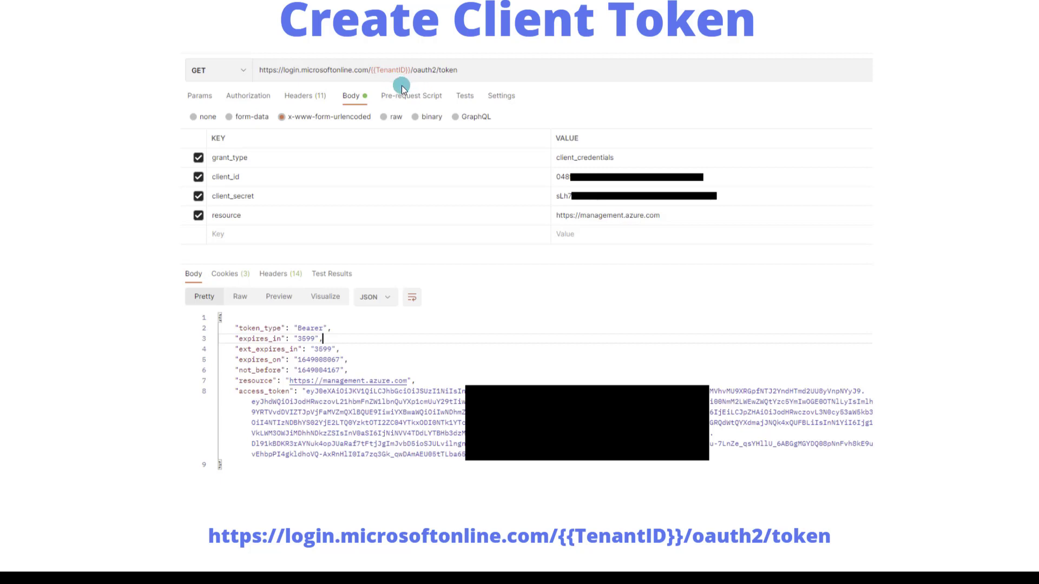
mouse_move(297, 124)
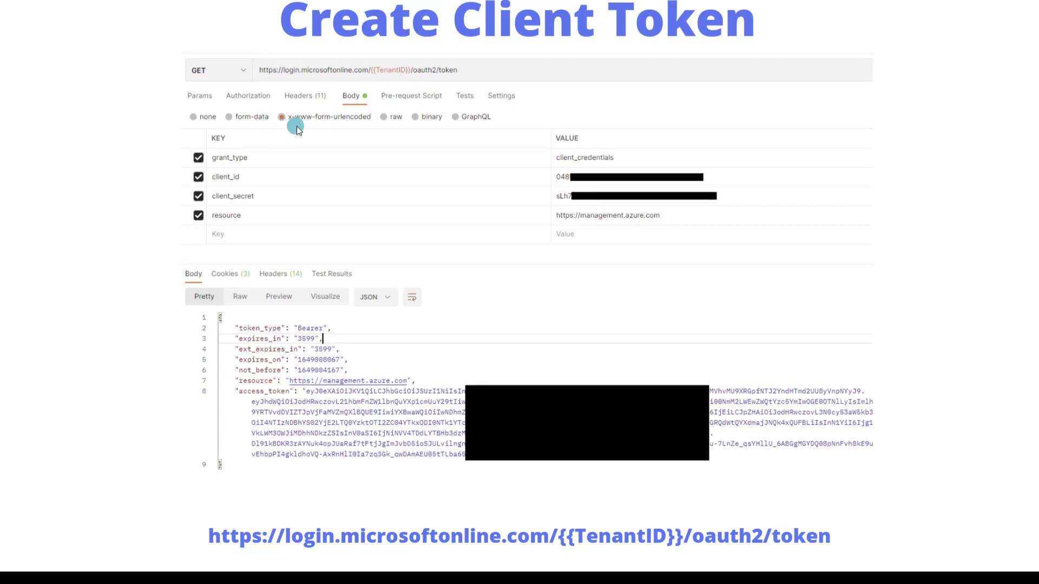
mouse_move(299, 130)
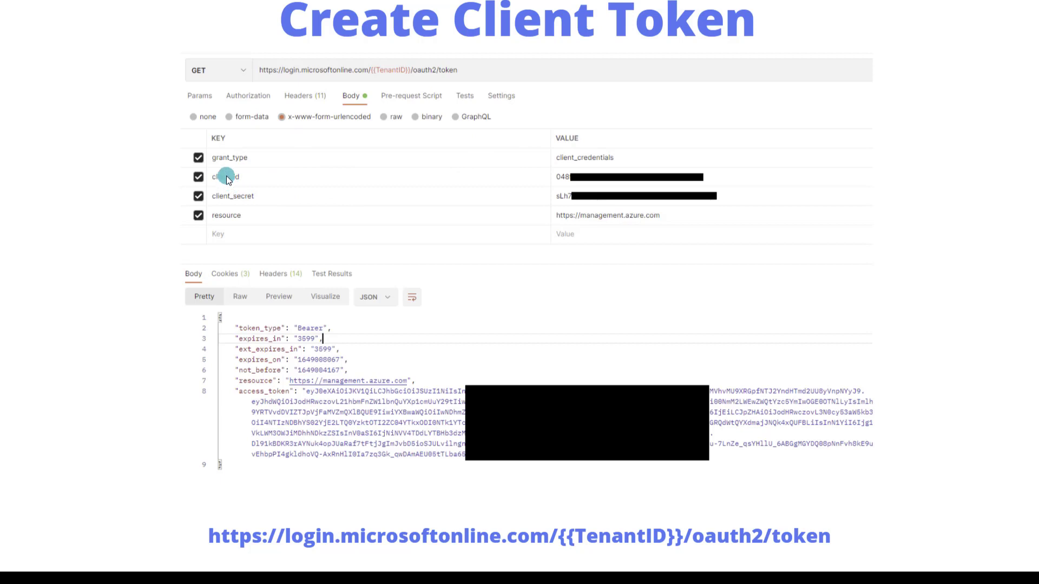
mouse_move(546, 175)
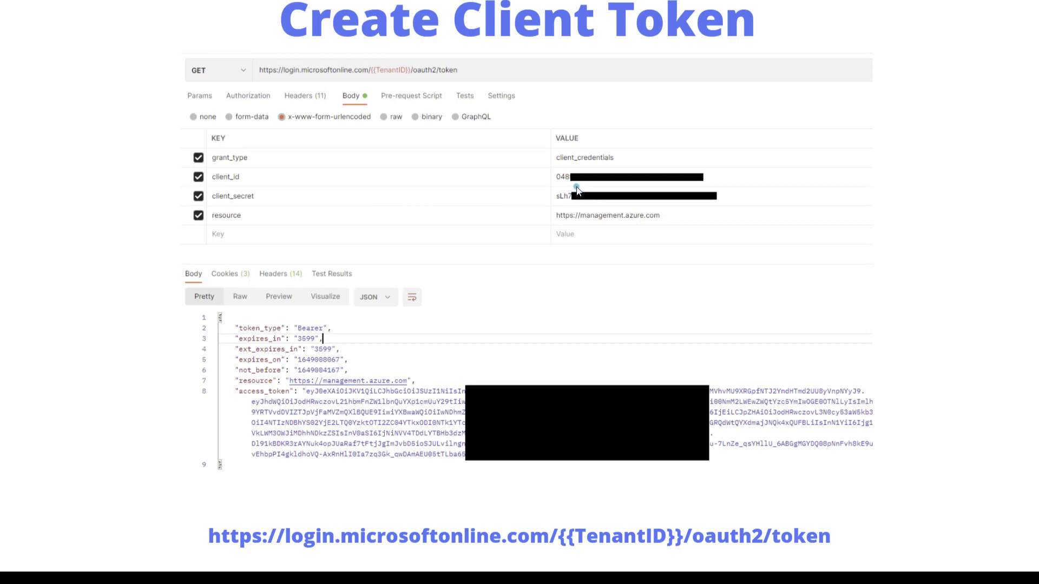
mouse_move(227, 231)
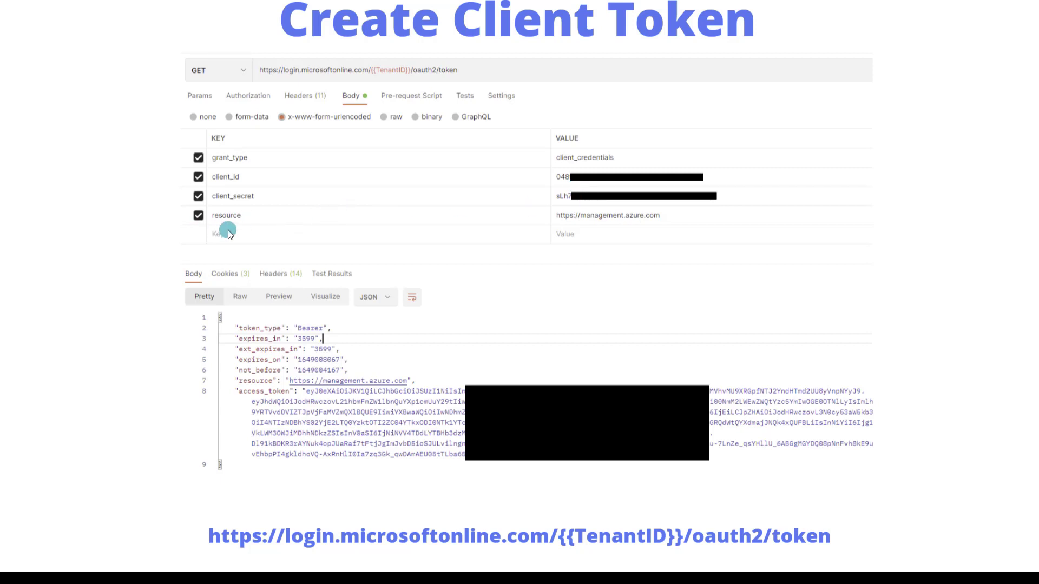
mouse_move(576, 232)
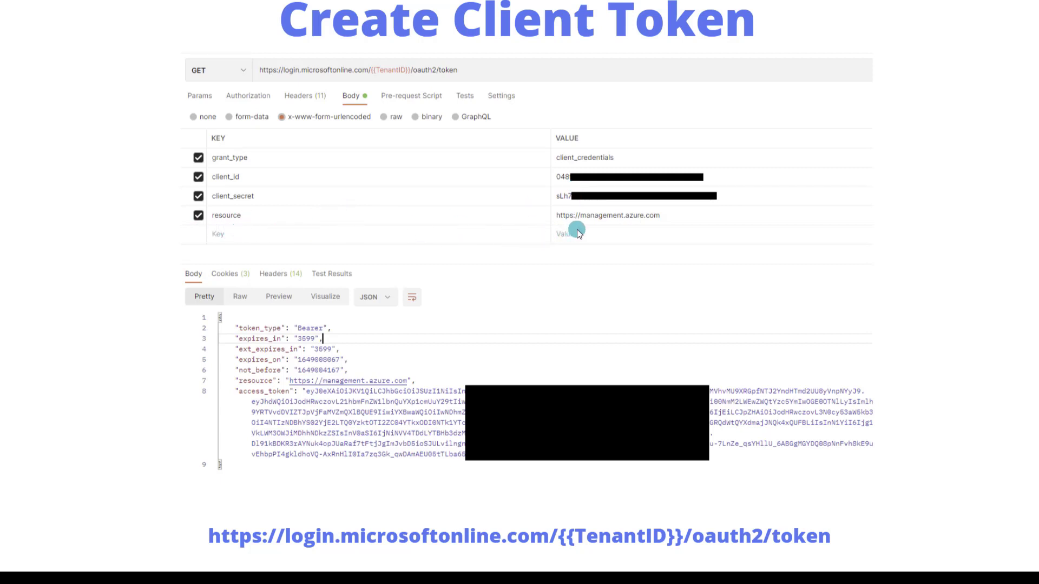
mouse_move(593, 230)
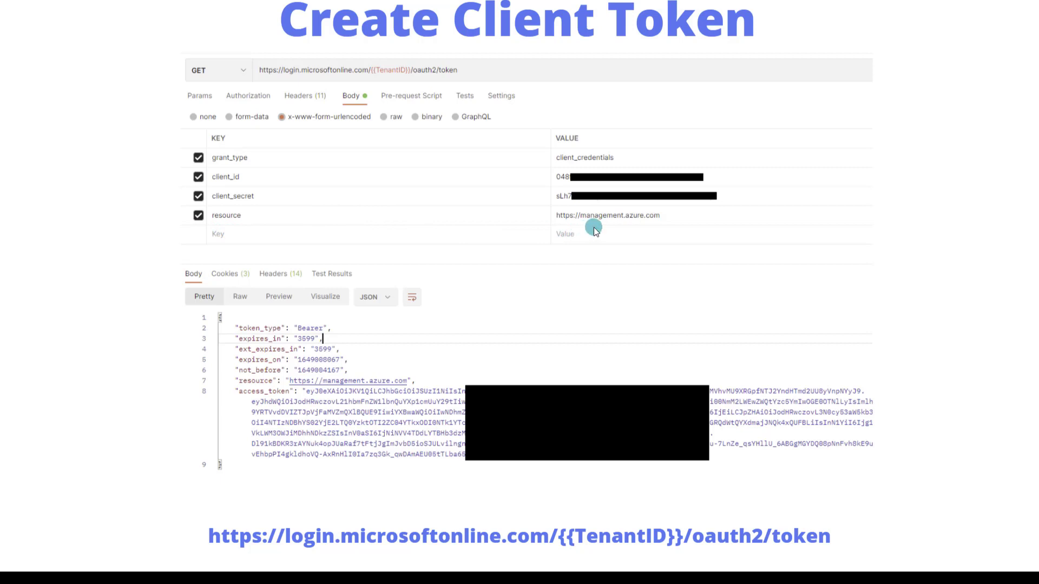
mouse_move(596, 232)
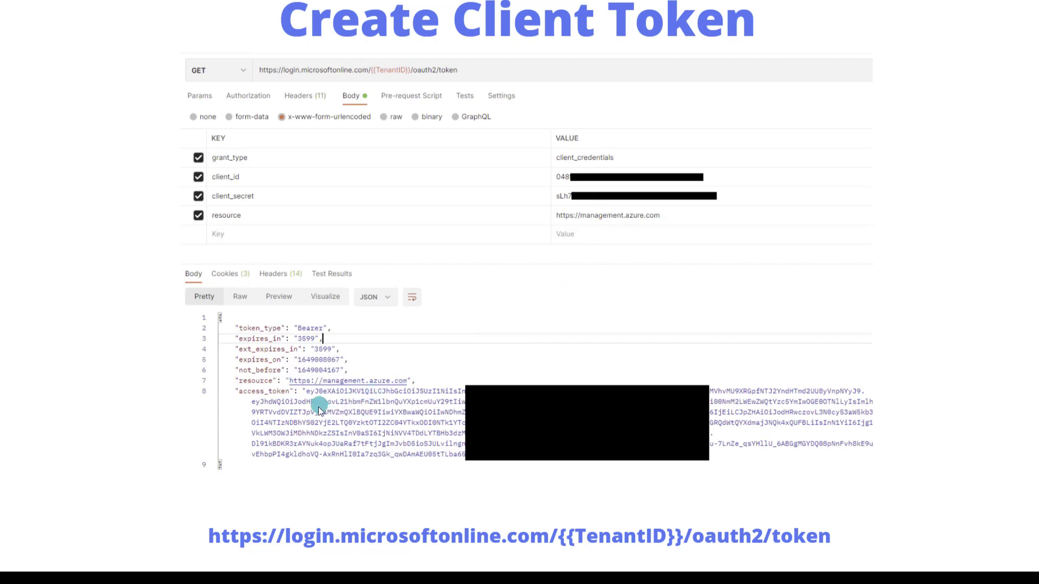
mouse_move(292, 405)
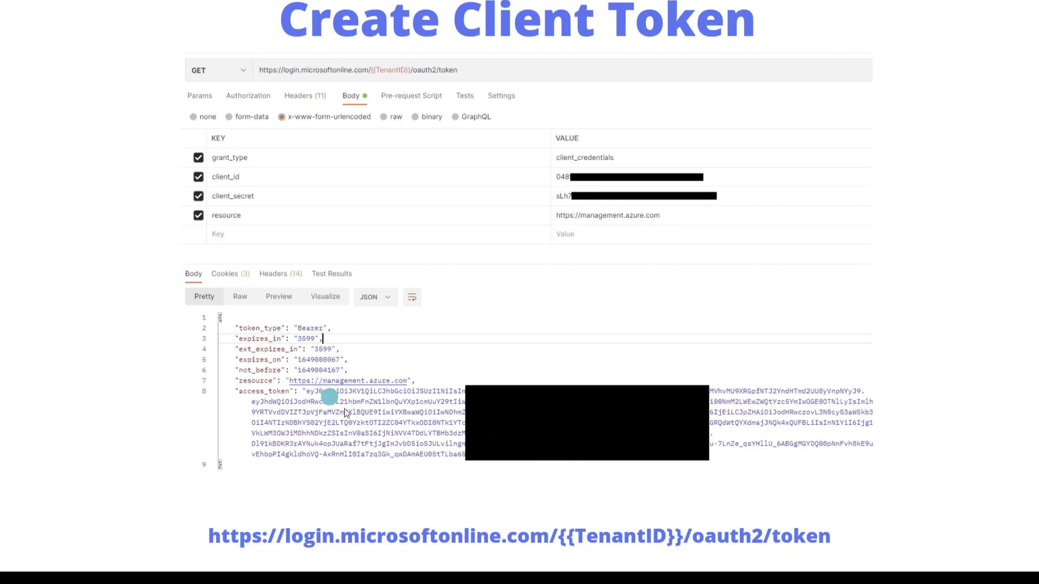
mouse_move(552, 456)
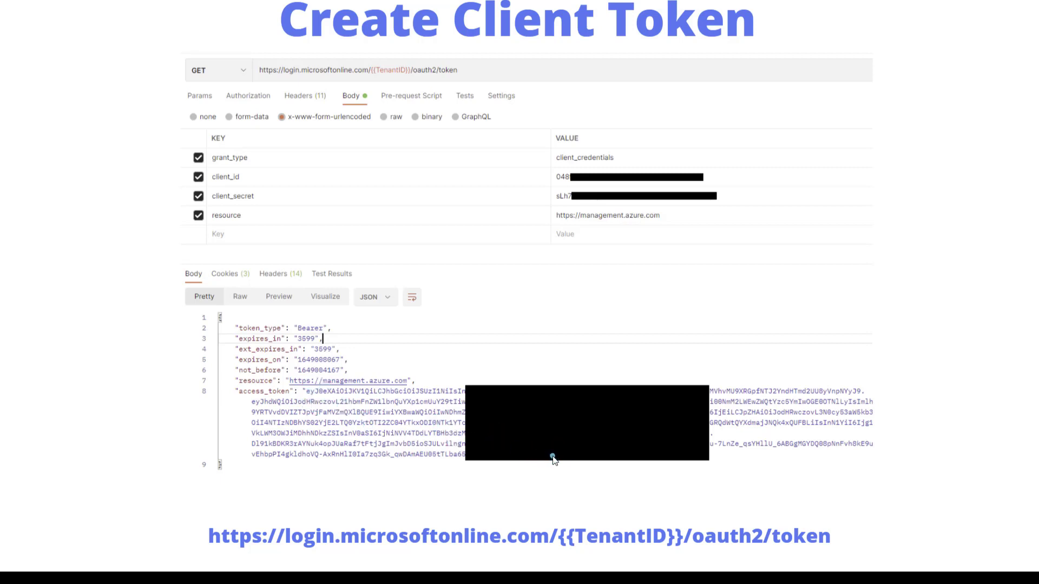
mouse_move(555, 464)
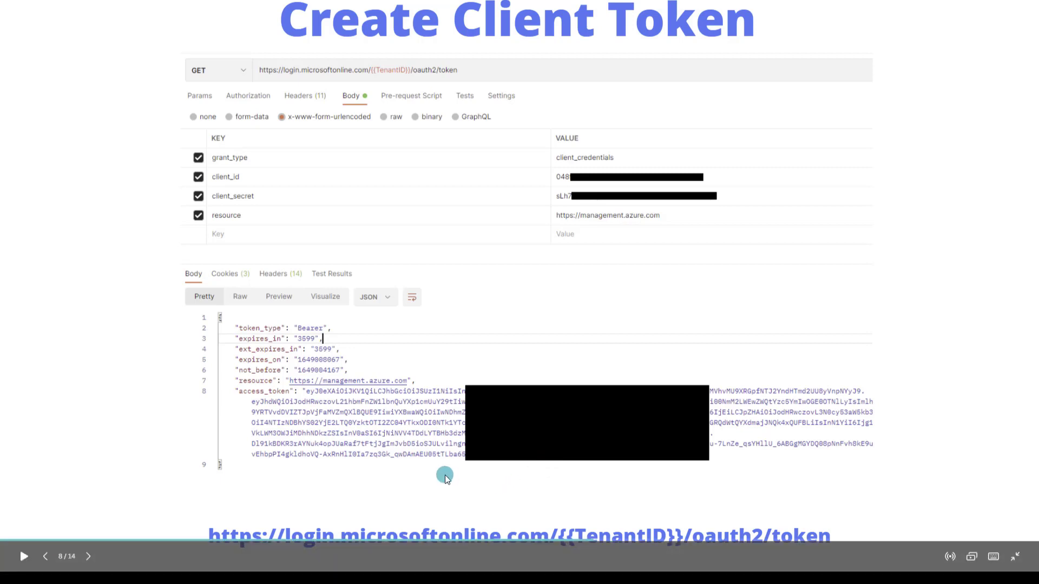
mouse_move(775, 400)
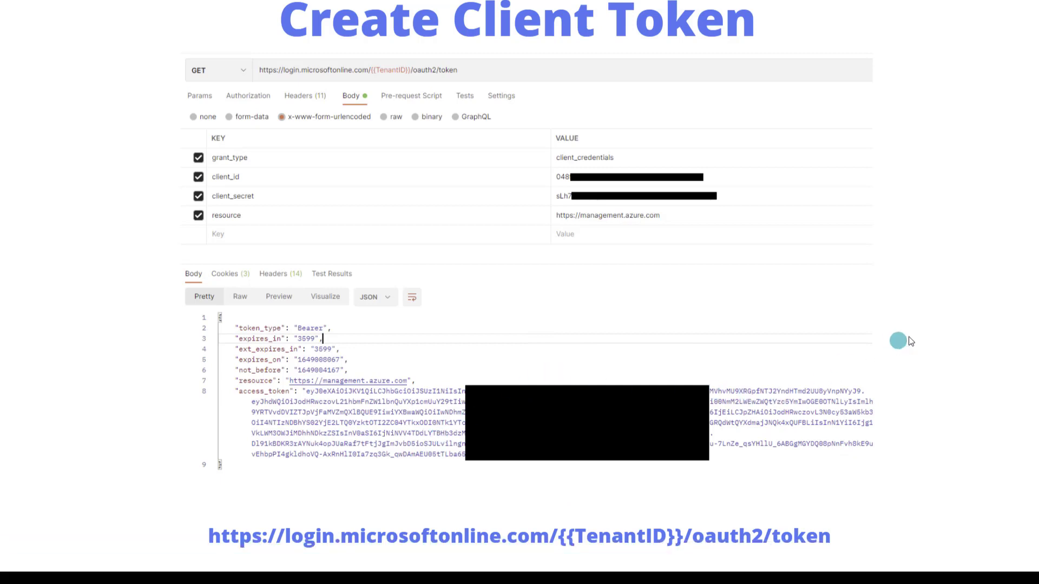
mouse_move(550, 376)
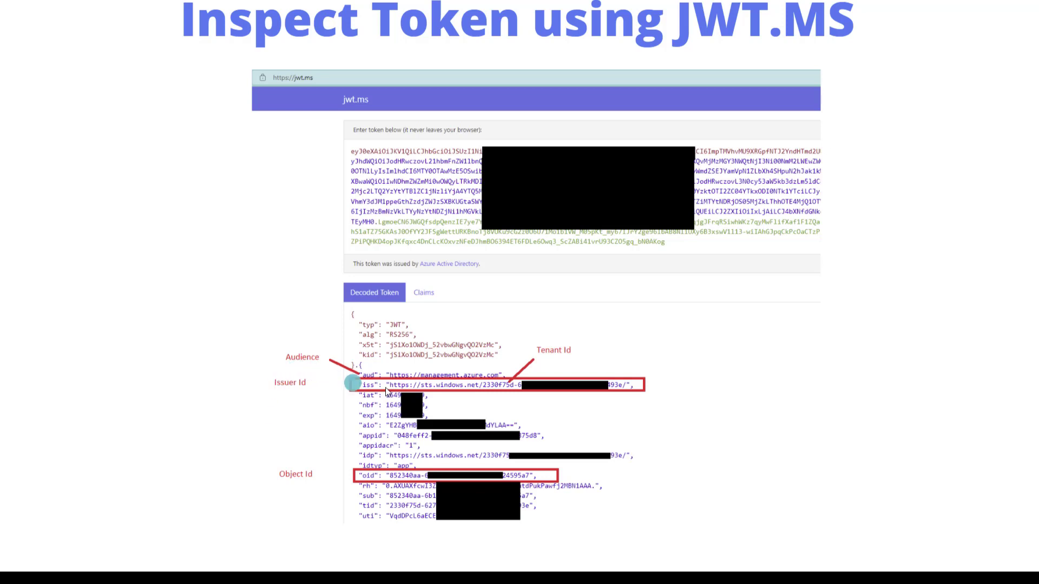
mouse_move(501, 383)
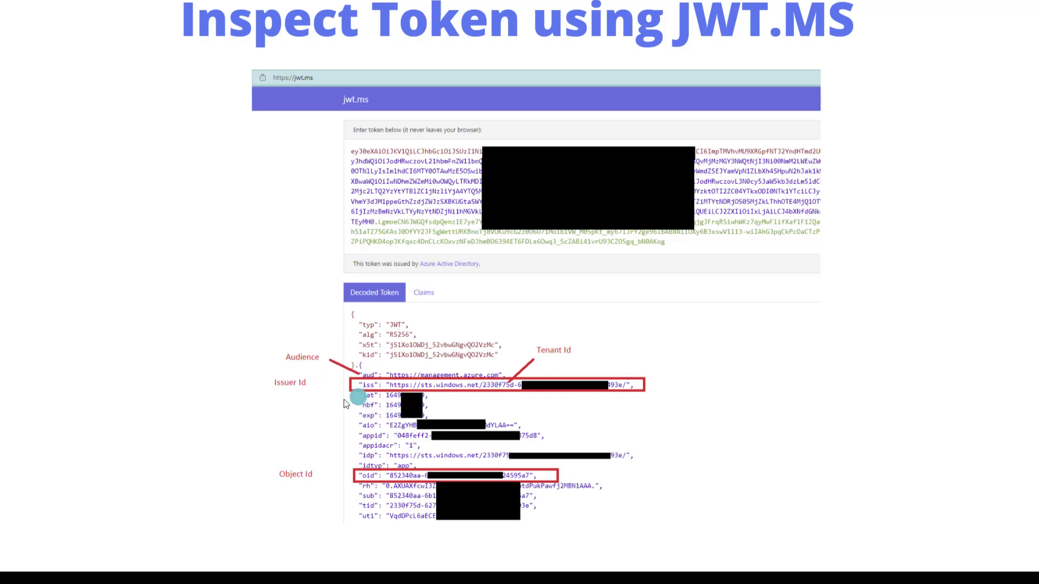
mouse_move(375, 399)
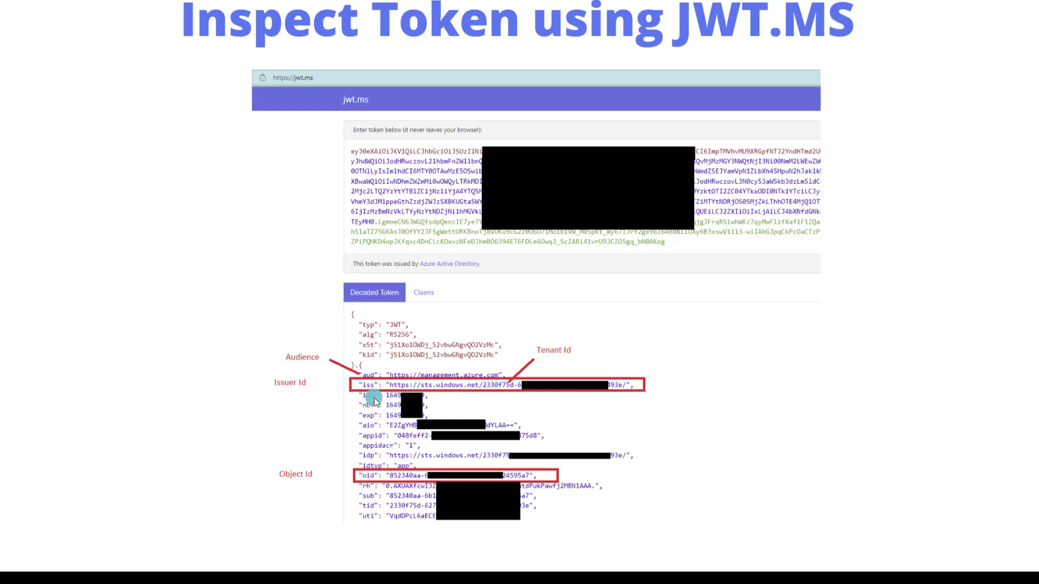
mouse_move(445, 398)
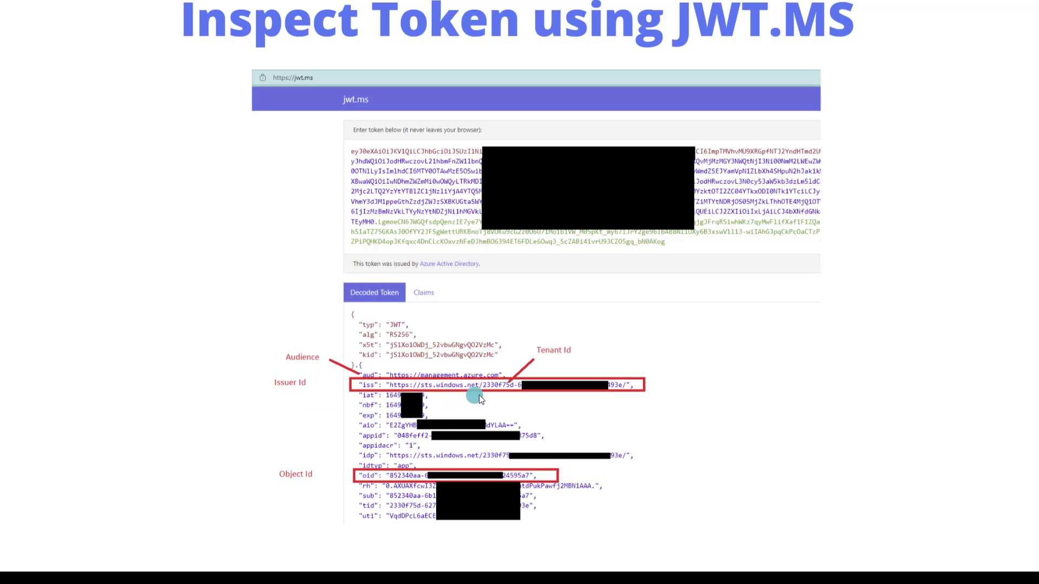
mouse_move(498, 401)
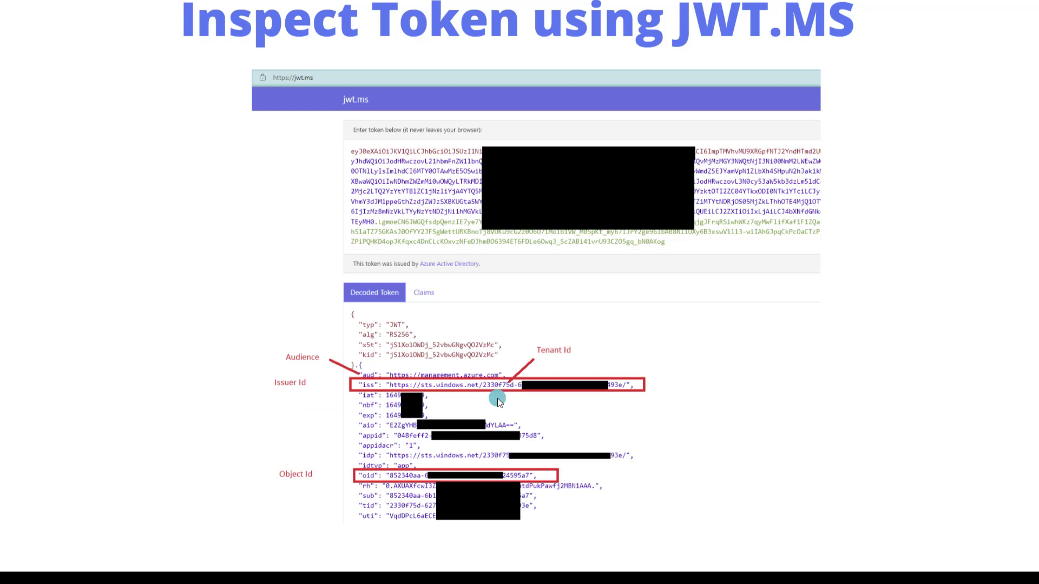
mouse_move(499, 402)
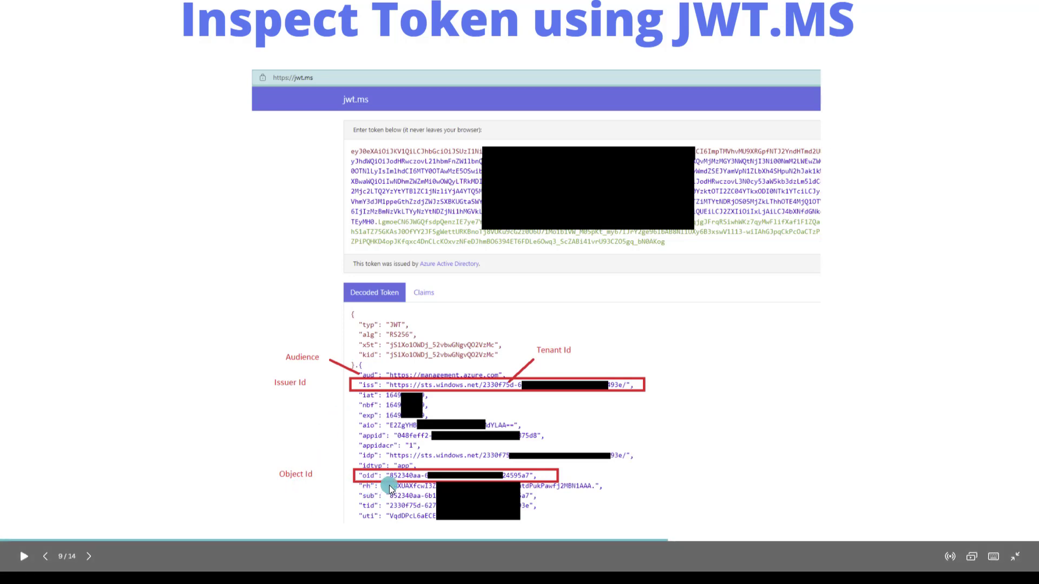
mouse_move(312, 395)
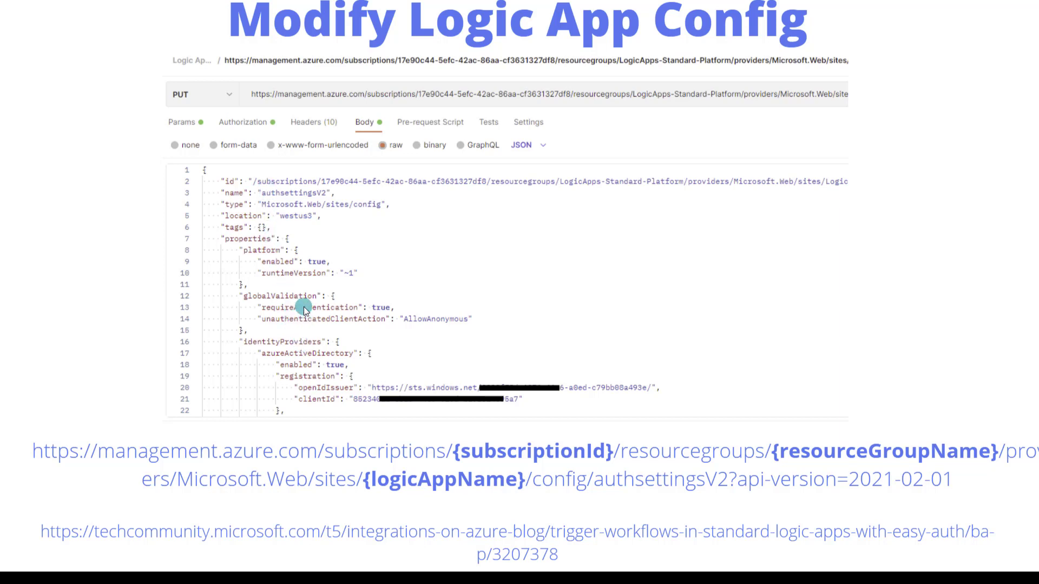
mouse_move(374, 393)
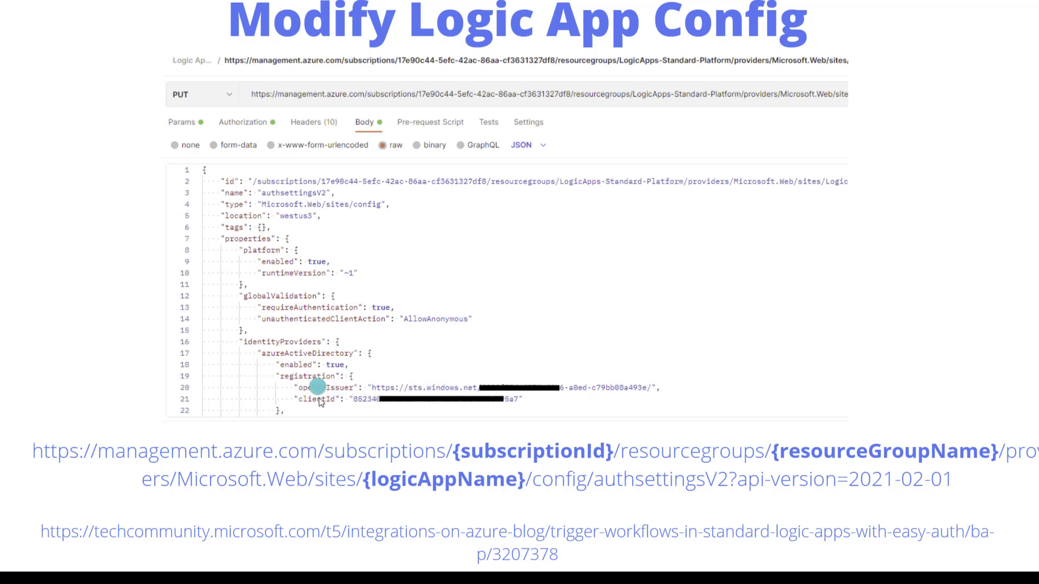
mouse_move(276, 314)
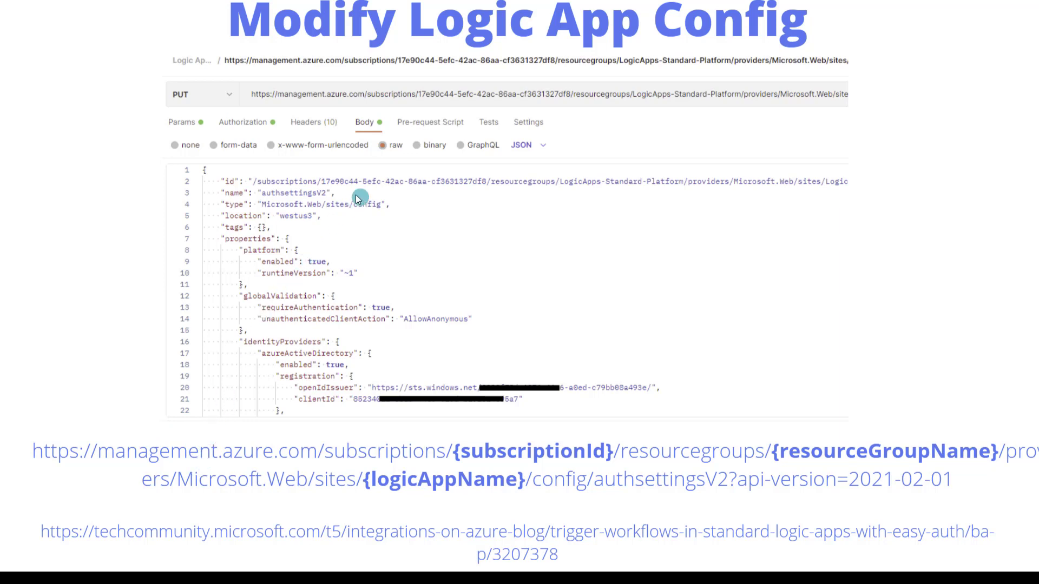
mouse_move(278, 132)
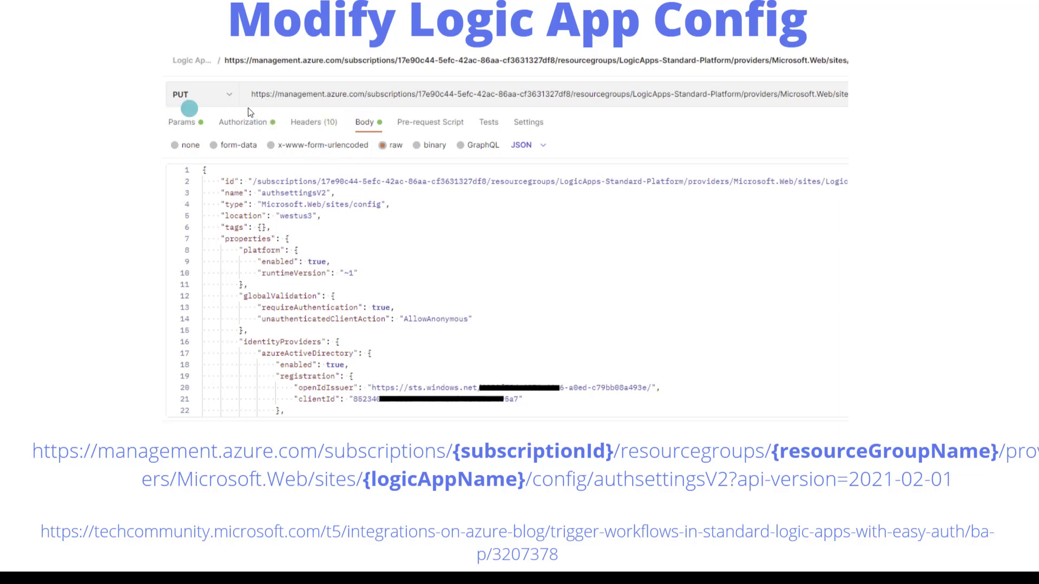
mouse_move(461, 126)
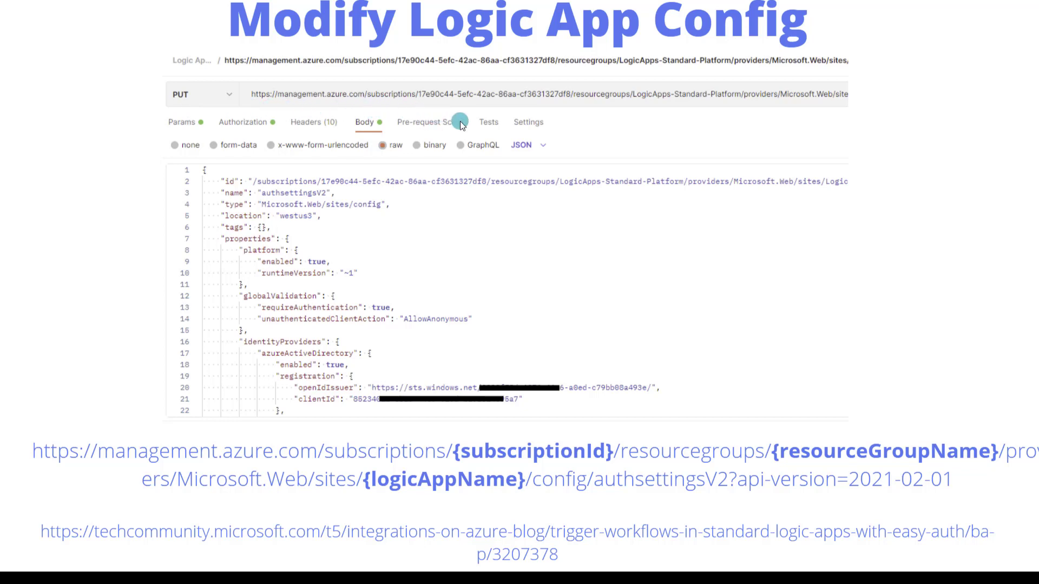
mouse_move(467, 114)
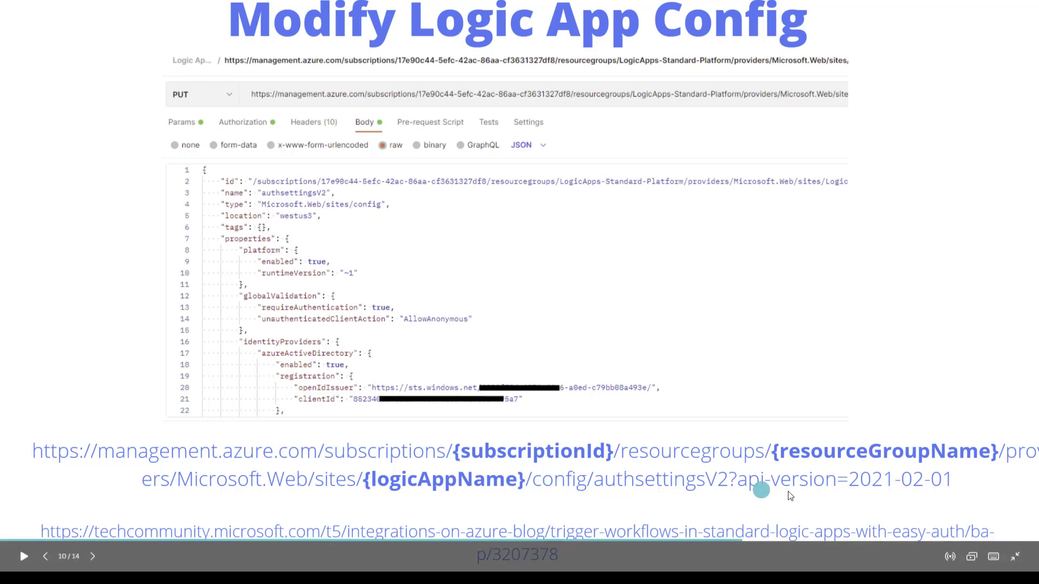
mouse_move(571, 268)
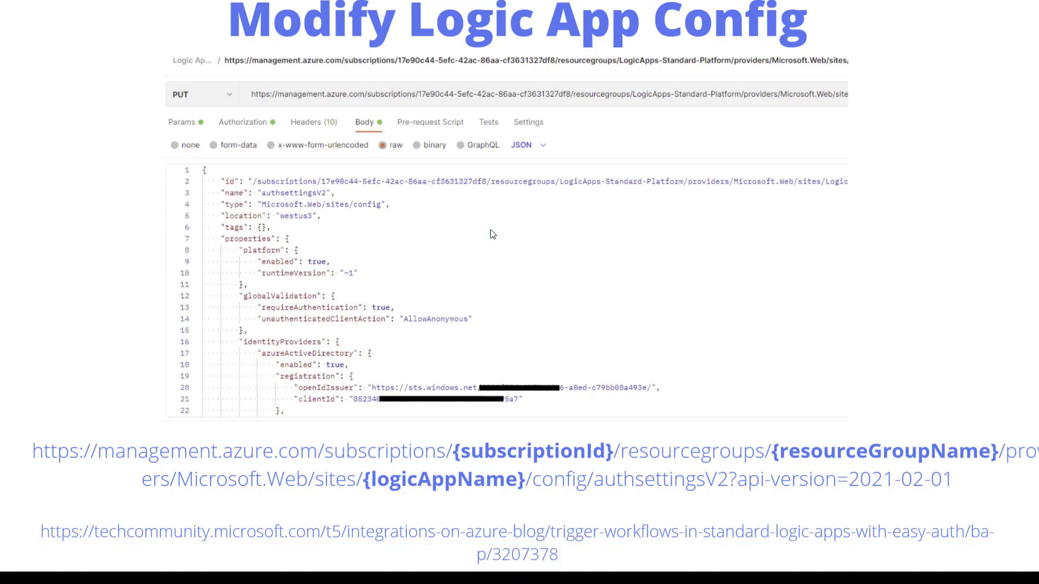
Bring up the PUT authsettingsV2 request and review the resource id and Azure AD provider settings in its body
click(973, 100)
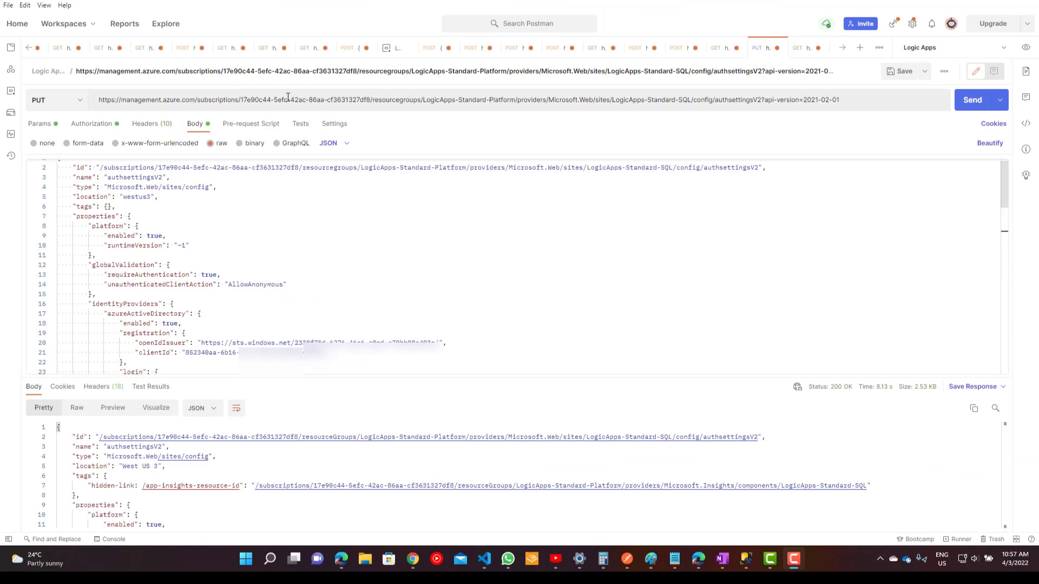
mouse_move(172, 177)
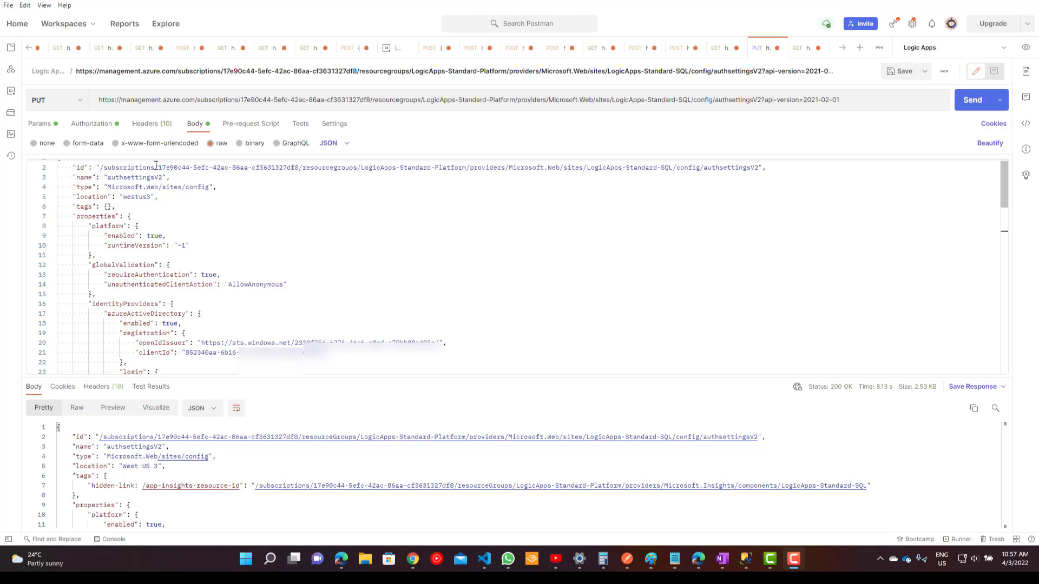
drag(97, 166, 364, 167)
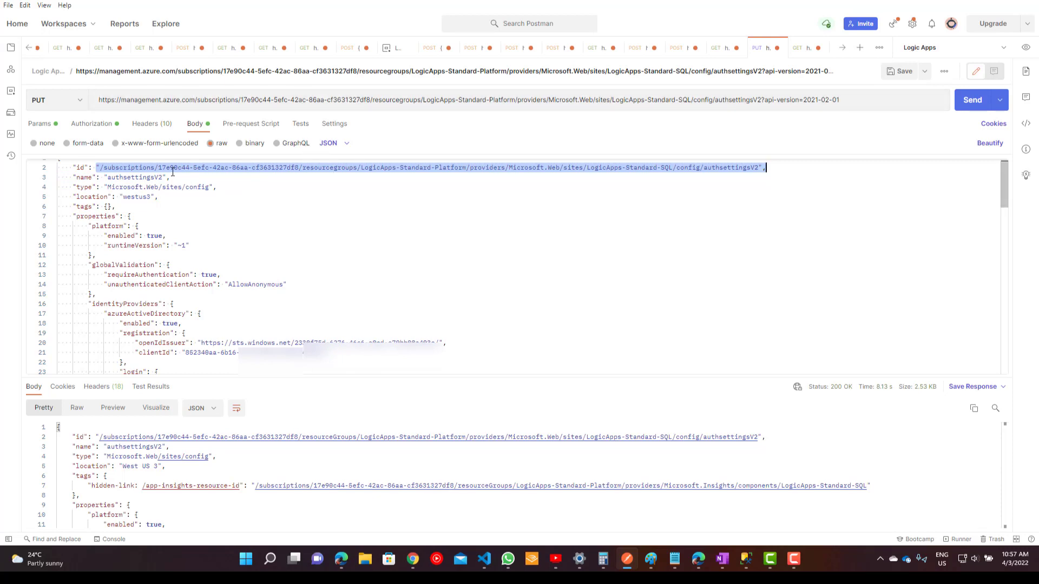
mouse_move(528, 149)
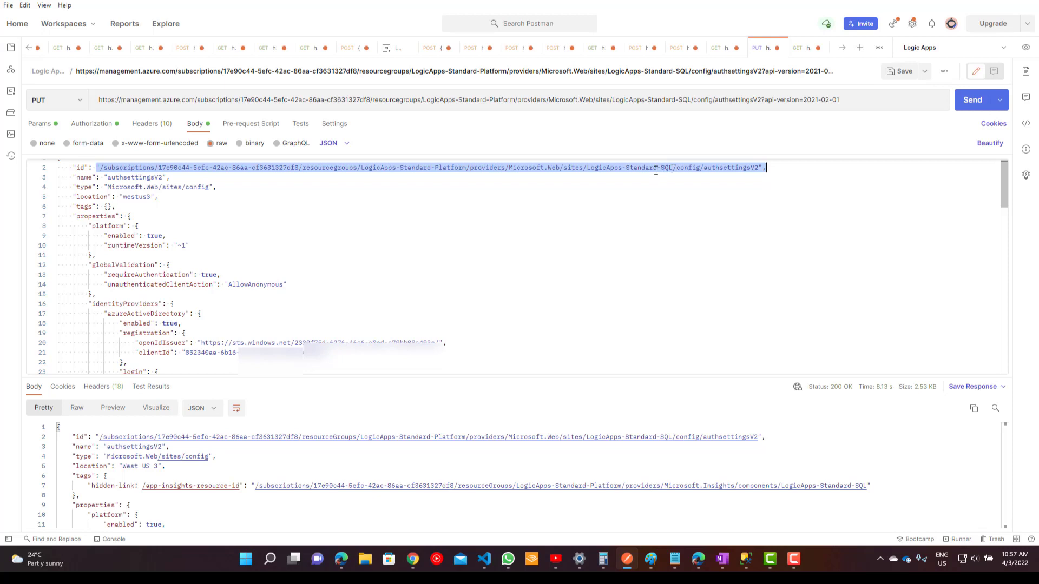
mouse_move(627, 182)
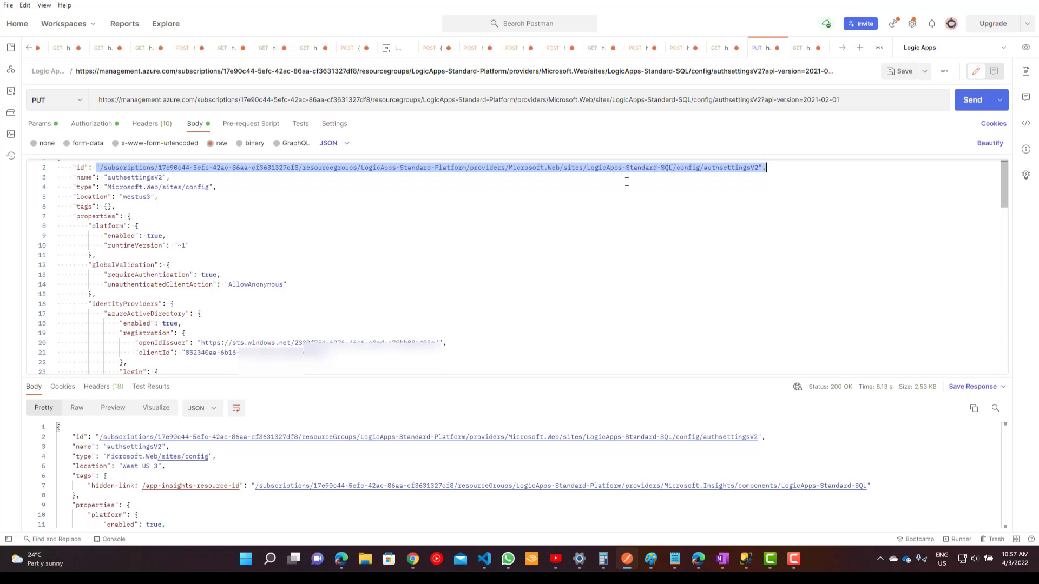
mouse_move(675, 168)
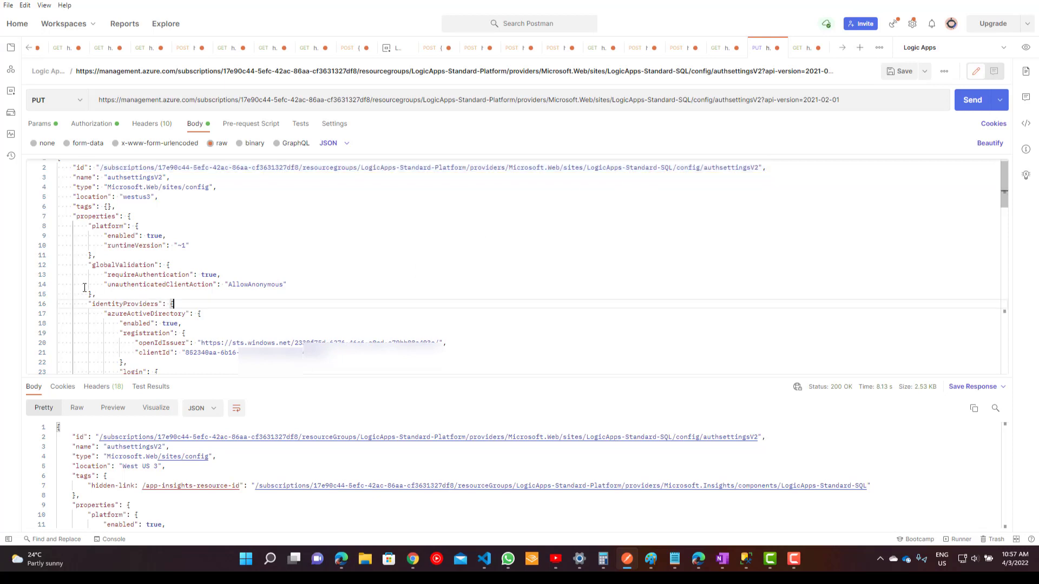
drag(80, 265, 96, 294)
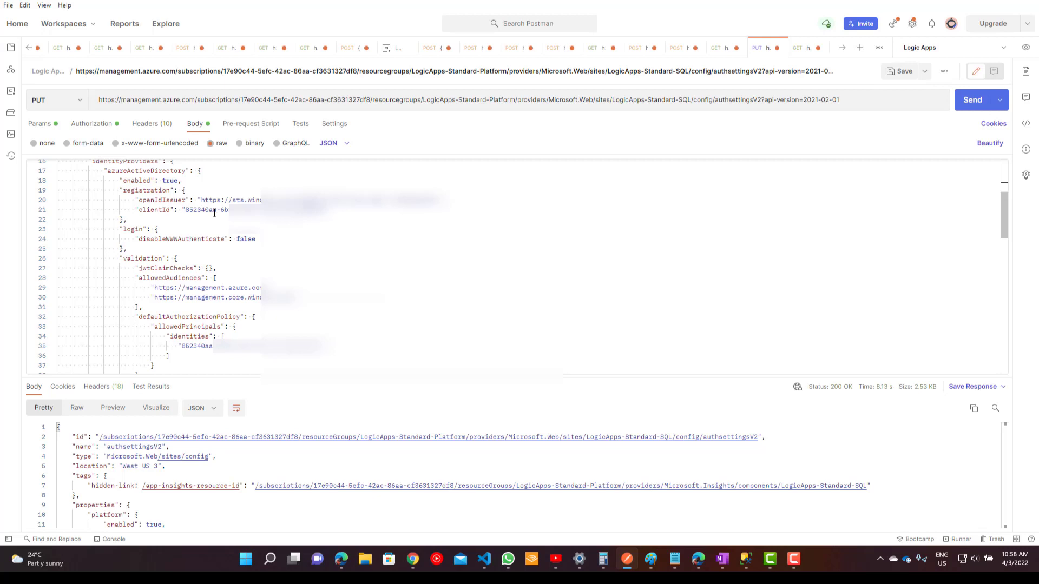
mouse_move(208, 268)
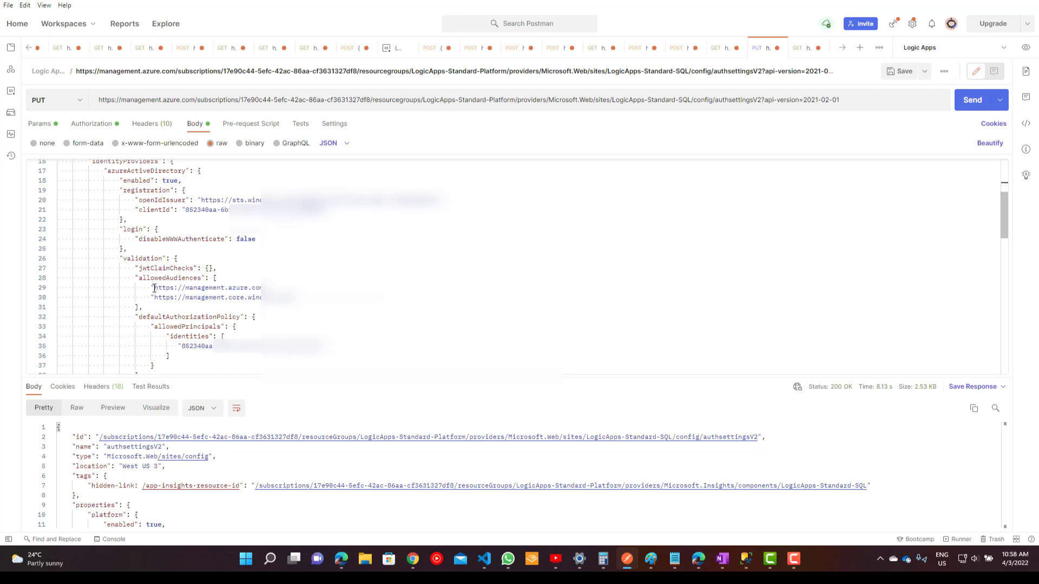
mouse_move(194, 296)
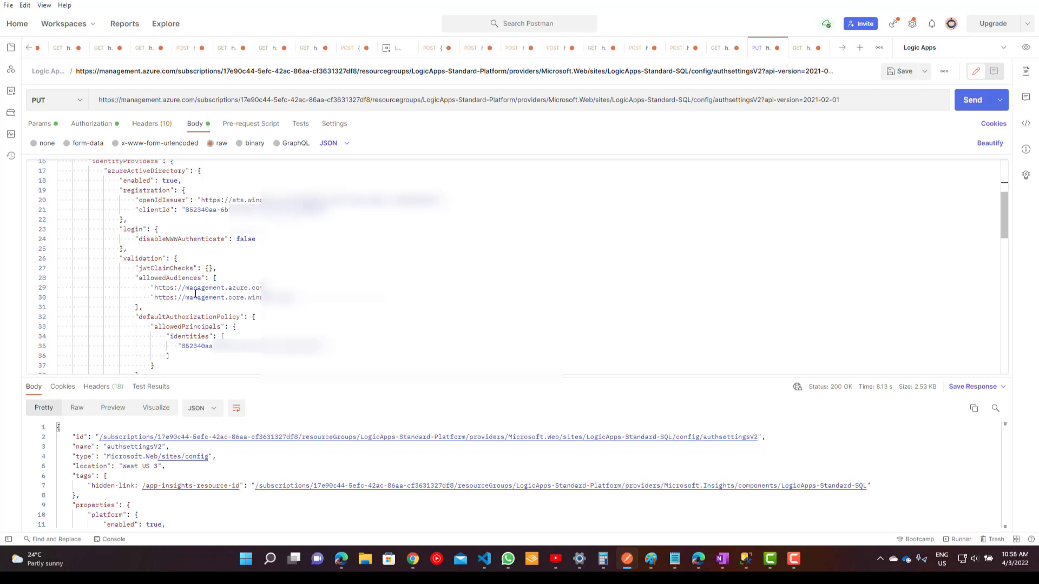
mouse_move(201, 303)
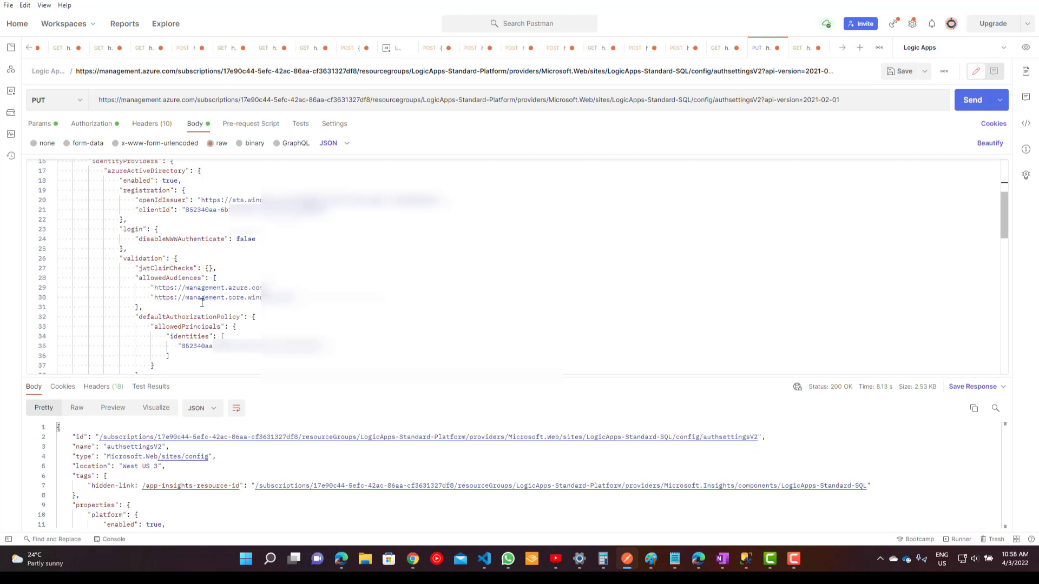
mouse_move(193, 305)
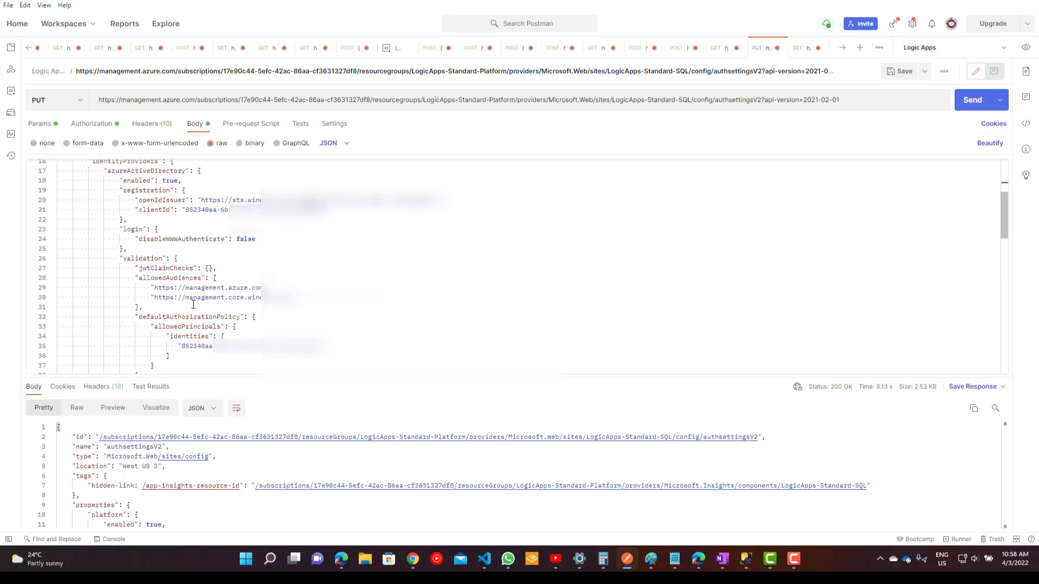
double_click(195, 288)
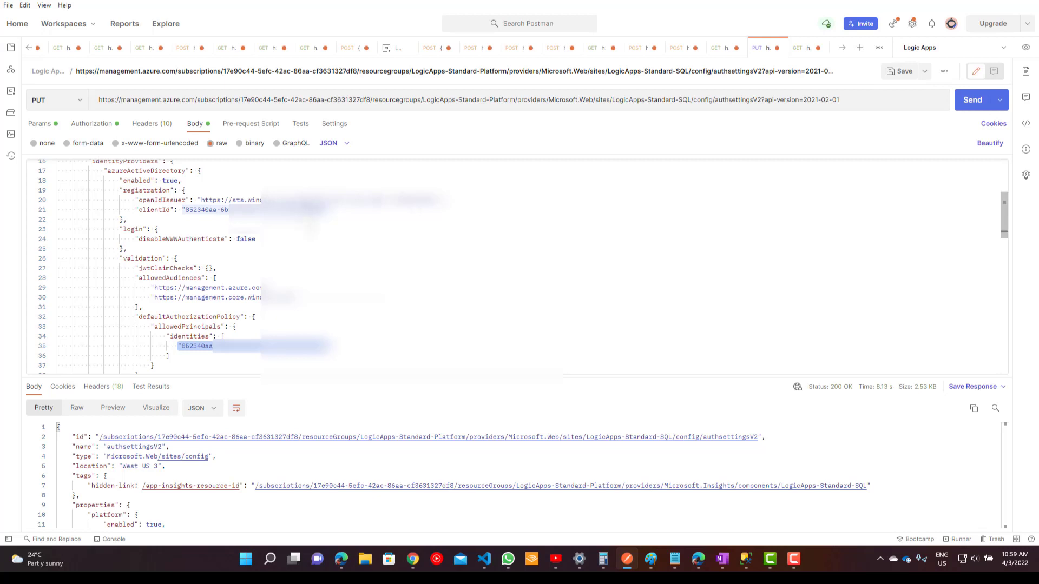
scroll(down, 3)
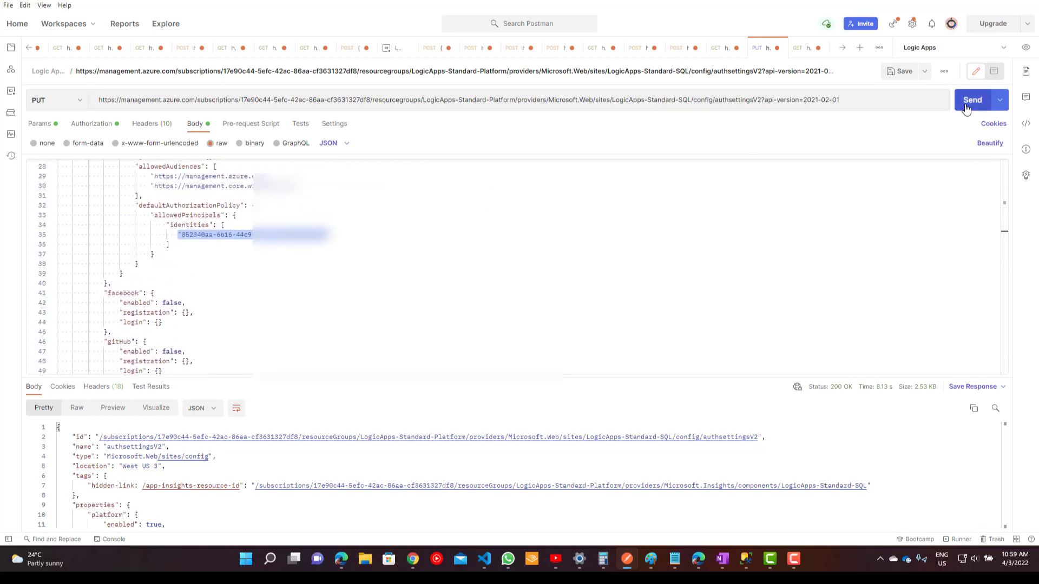
click(972, 99)
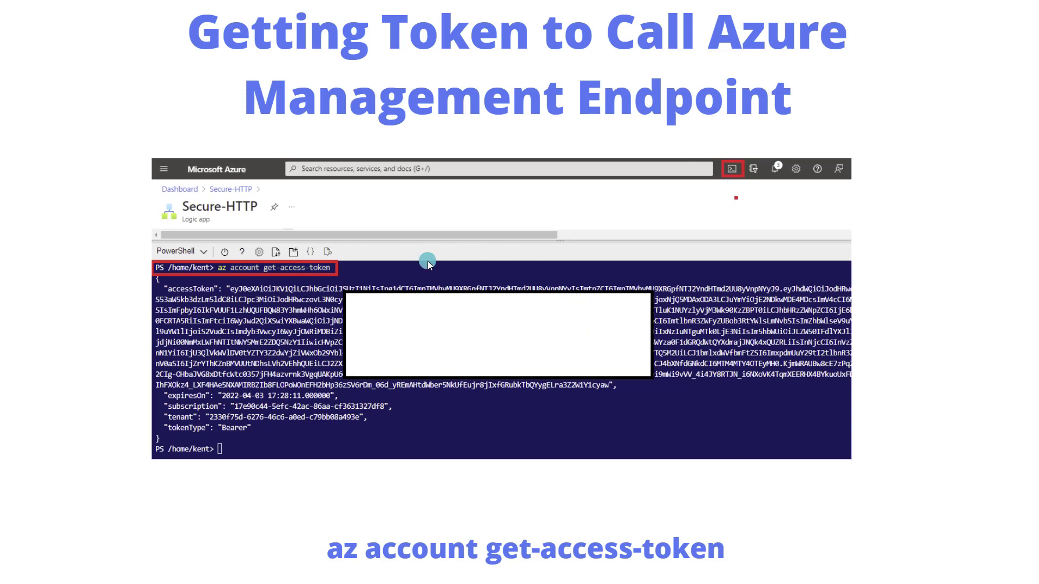
mouse_move(429, 265)
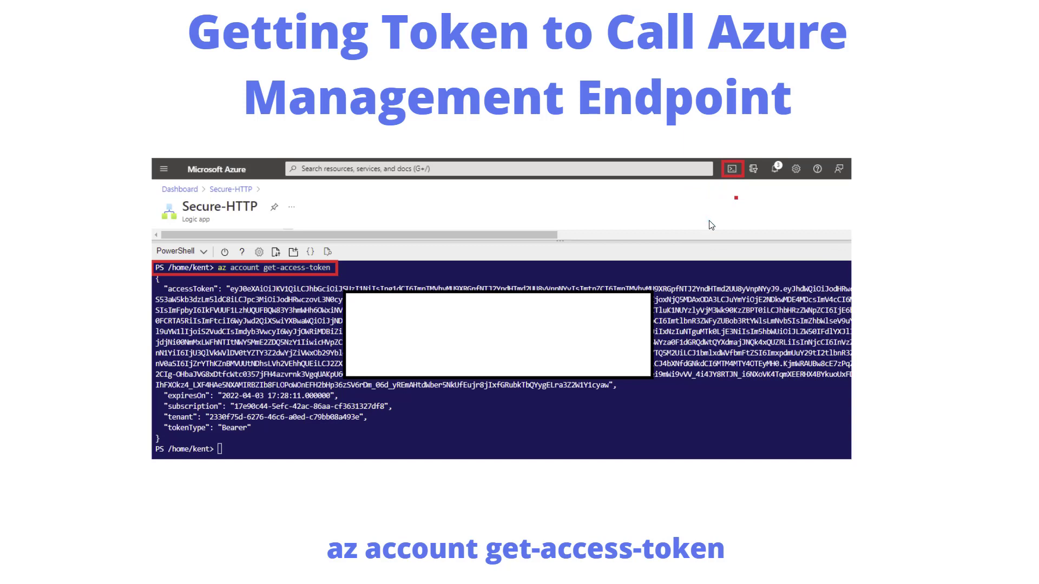
click(415, 325)
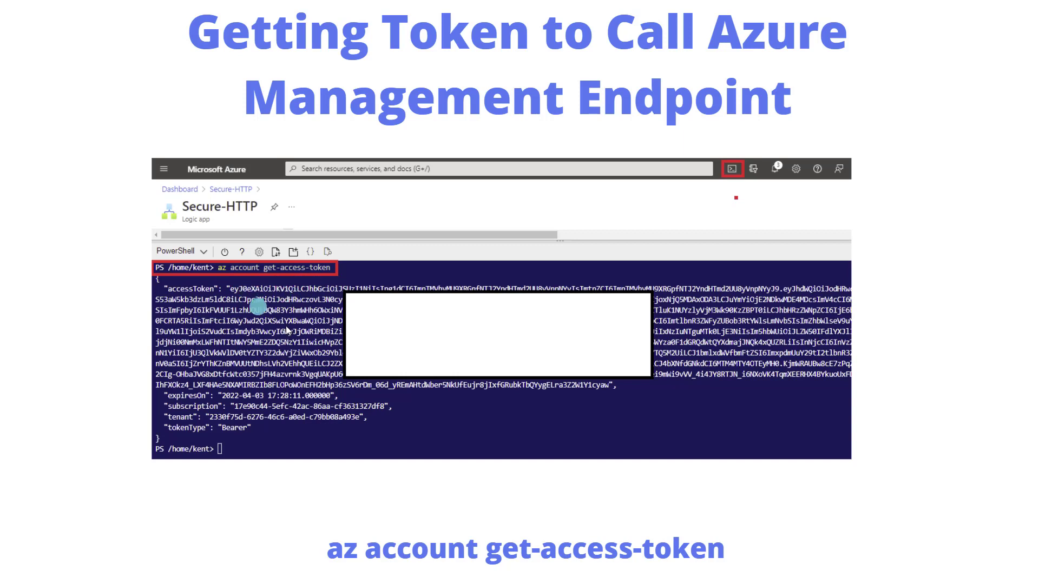
mouse_move(336, 327)
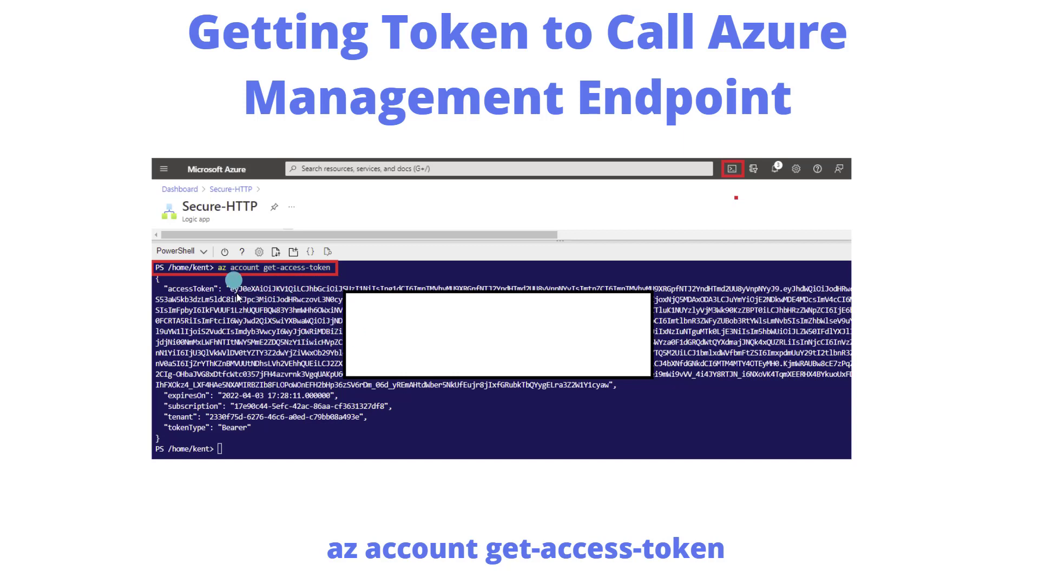
mouse_move(401, 363)
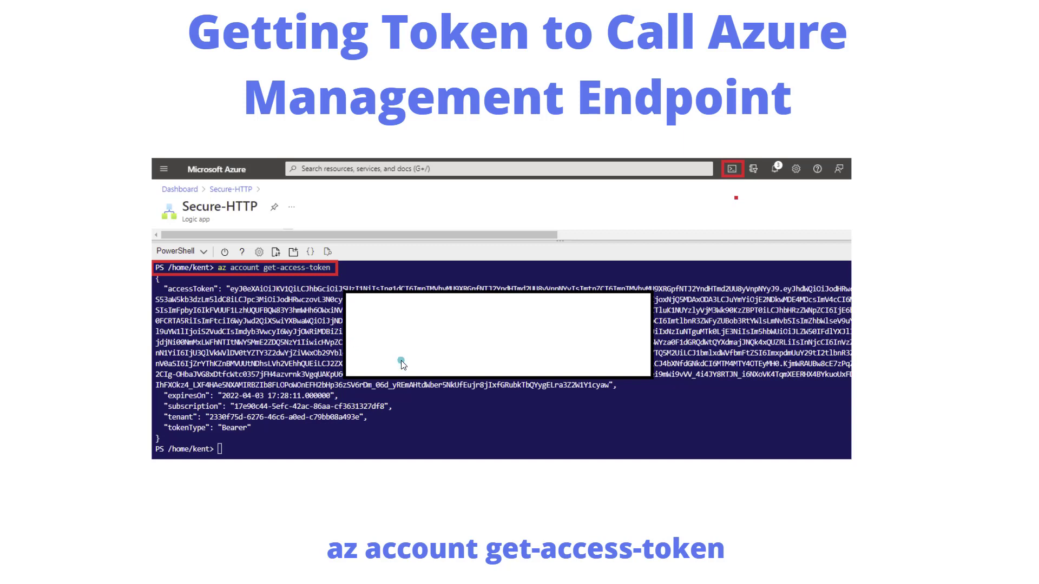
mouse_move(403, 365)
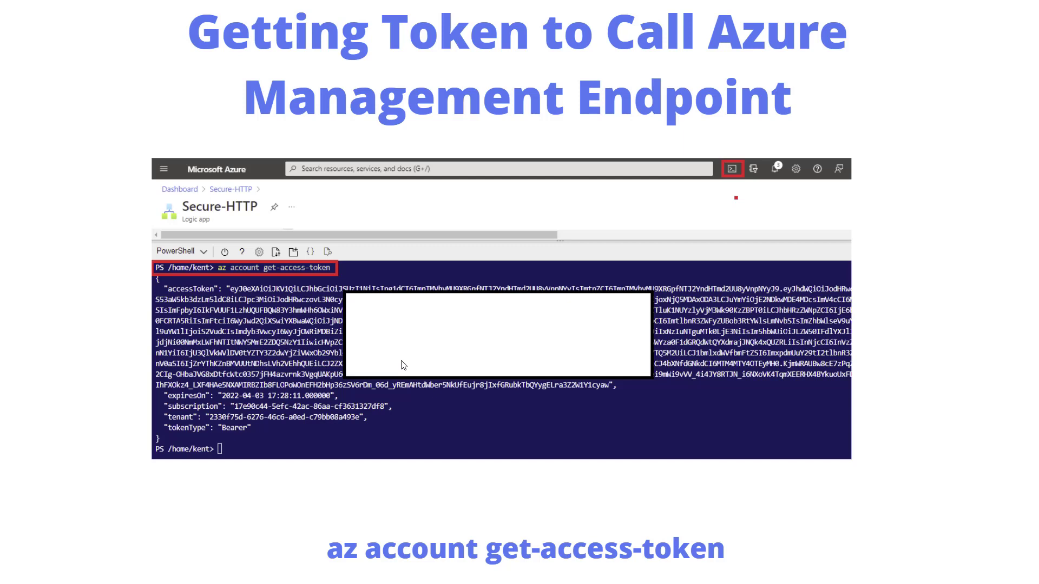
click(412, 358)
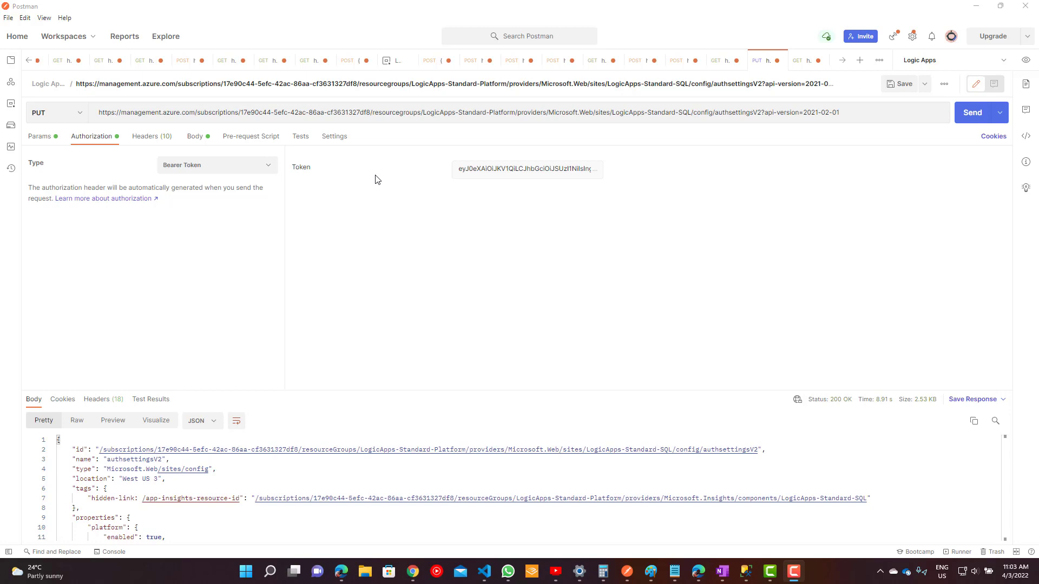
mouse_move(446, 183)
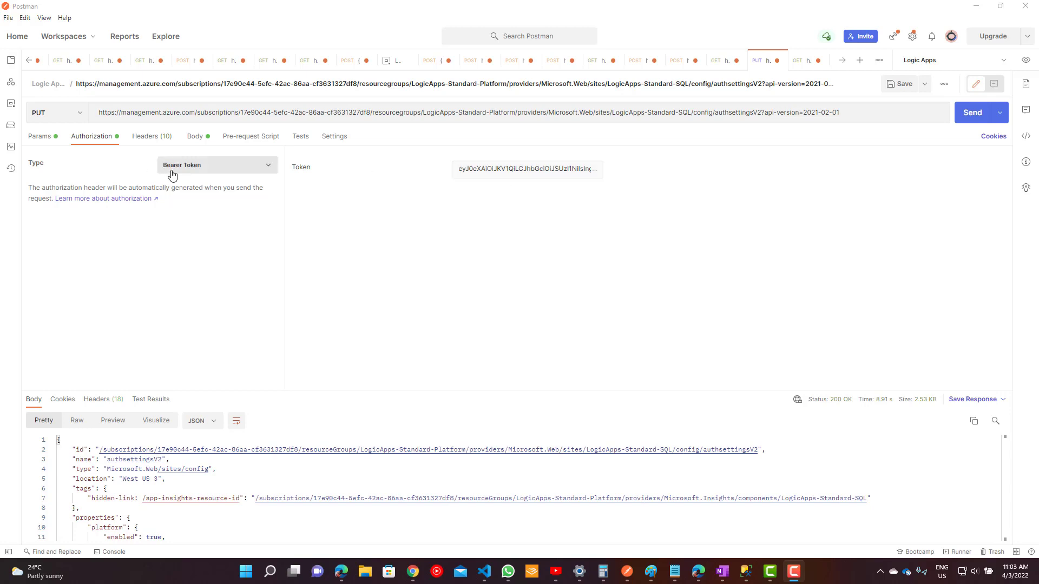
Check the Bearer Token authorization on the authsettingsV2 PUT request, then show its JSON body
click(526, 169)
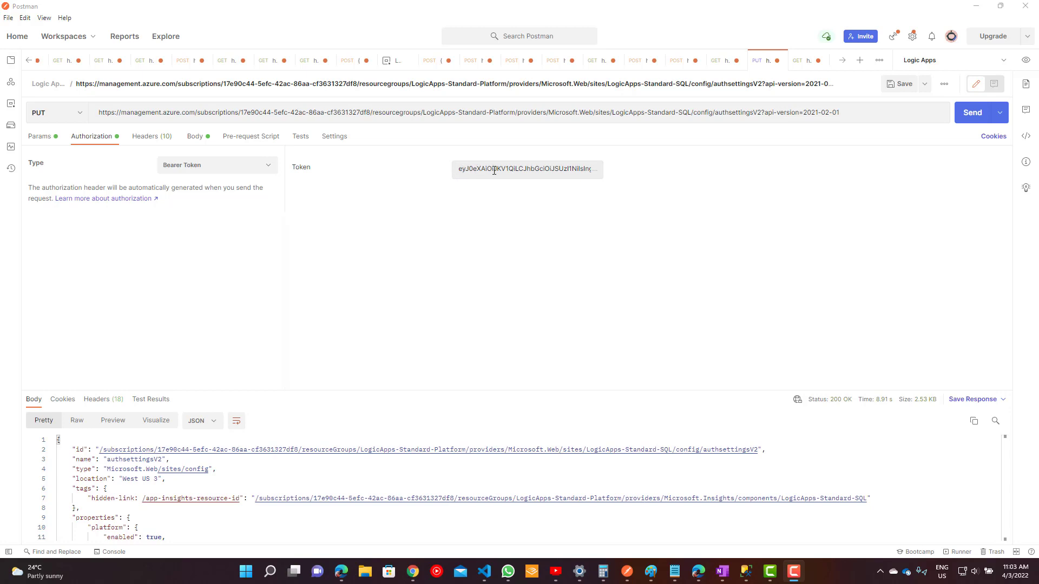
mouse_move(207, 113)
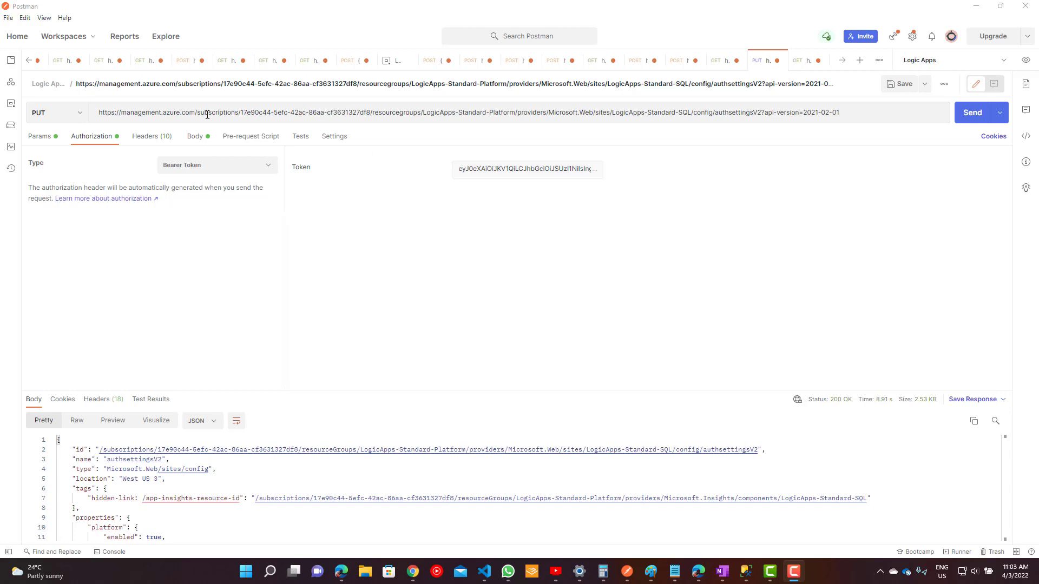
click(195, 136)
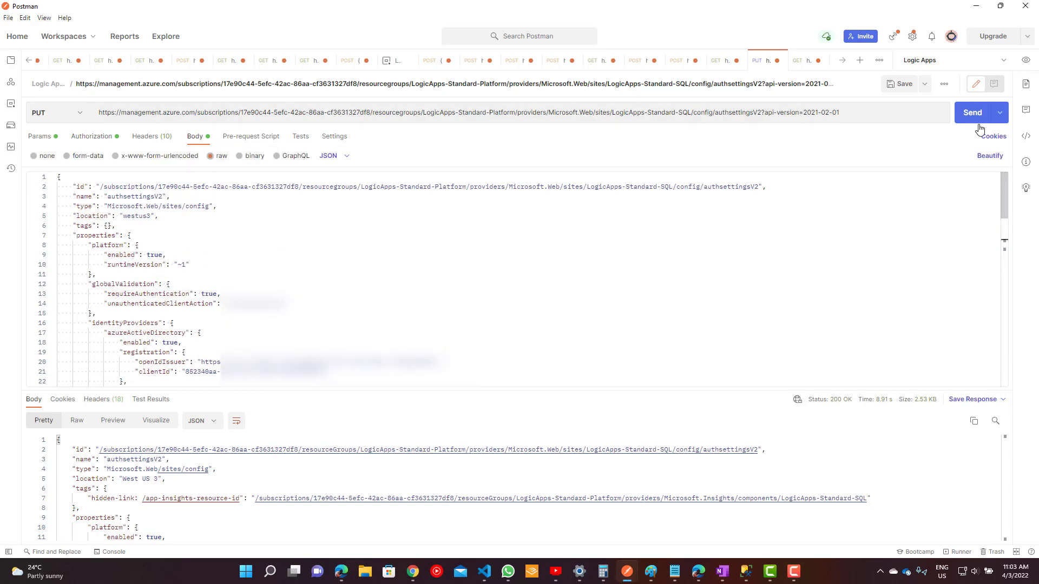
Send the authsettingsV2 PUT request and receive a 200 OK response
click(973, 112)
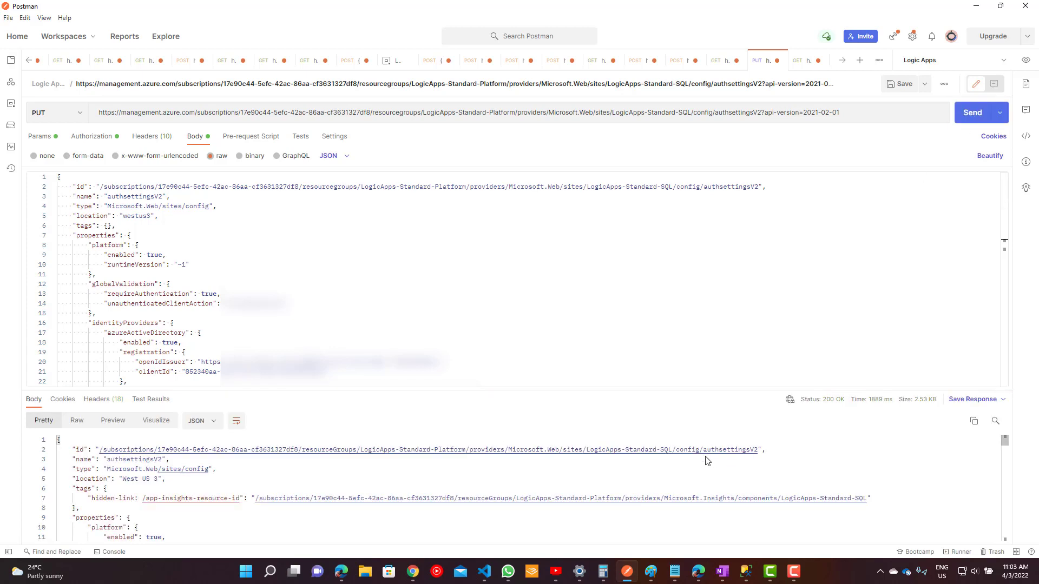
mouse_move(277, 477)
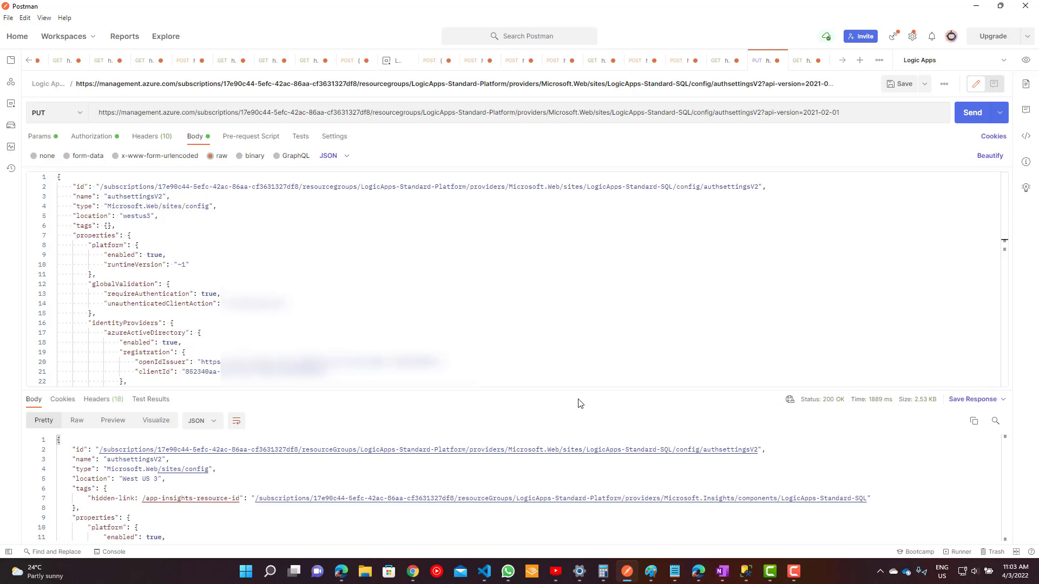
mouse_move(688, 398)
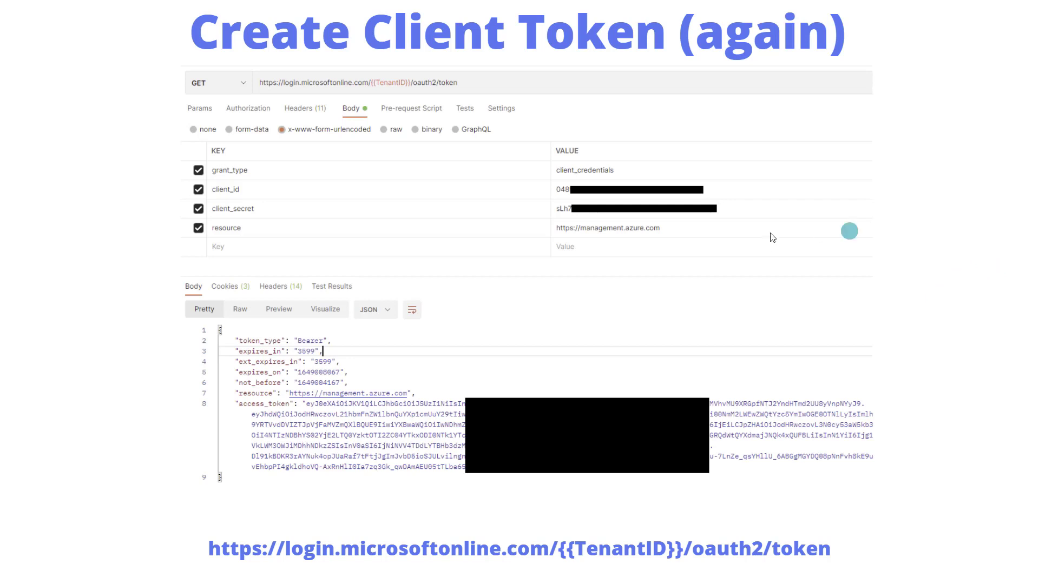
mouse_move(308, 98)
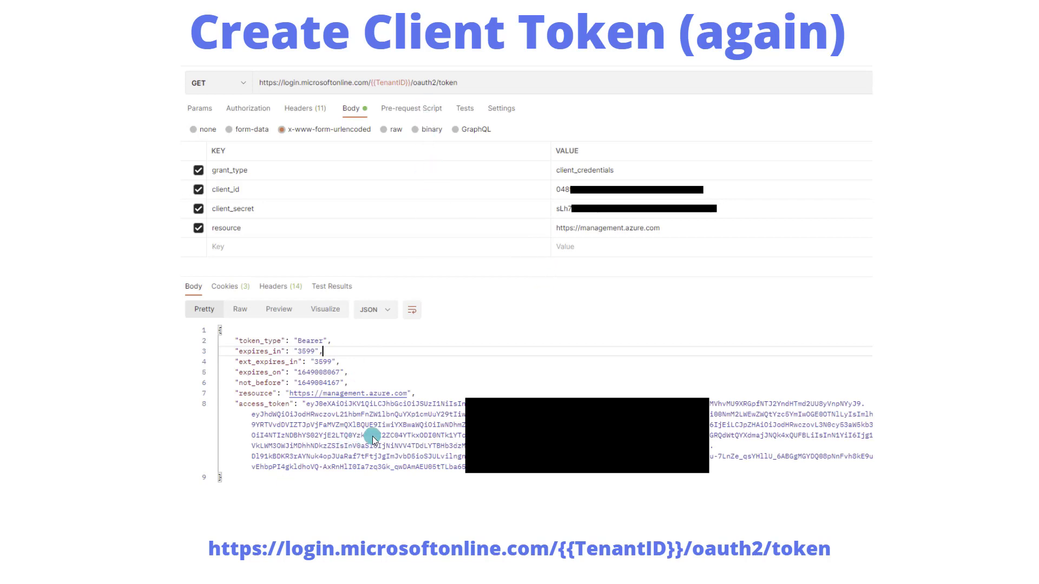
mouse_move(443, 433)
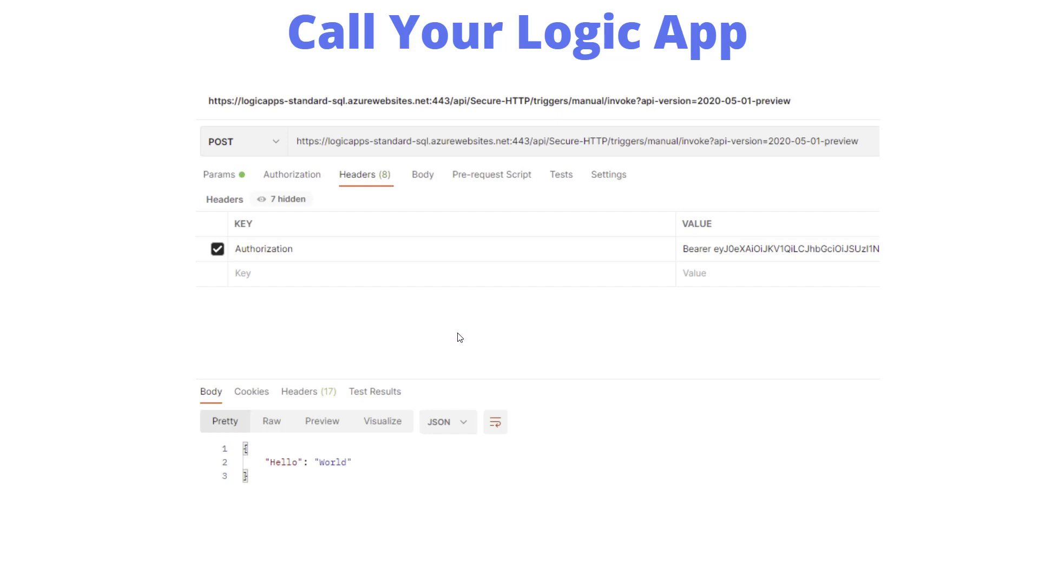
mouse_move(461, 281)
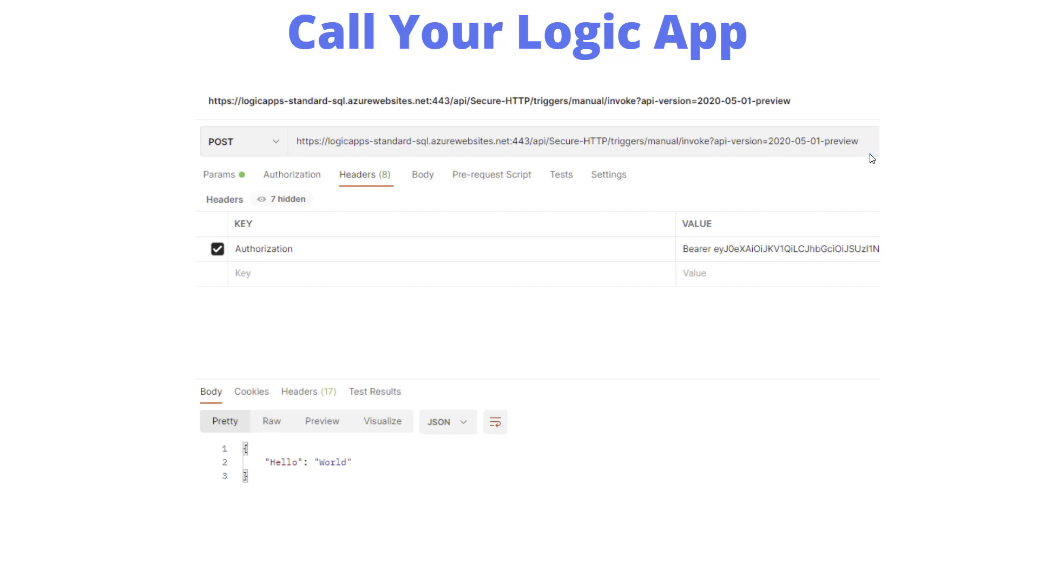
click(863, 152)
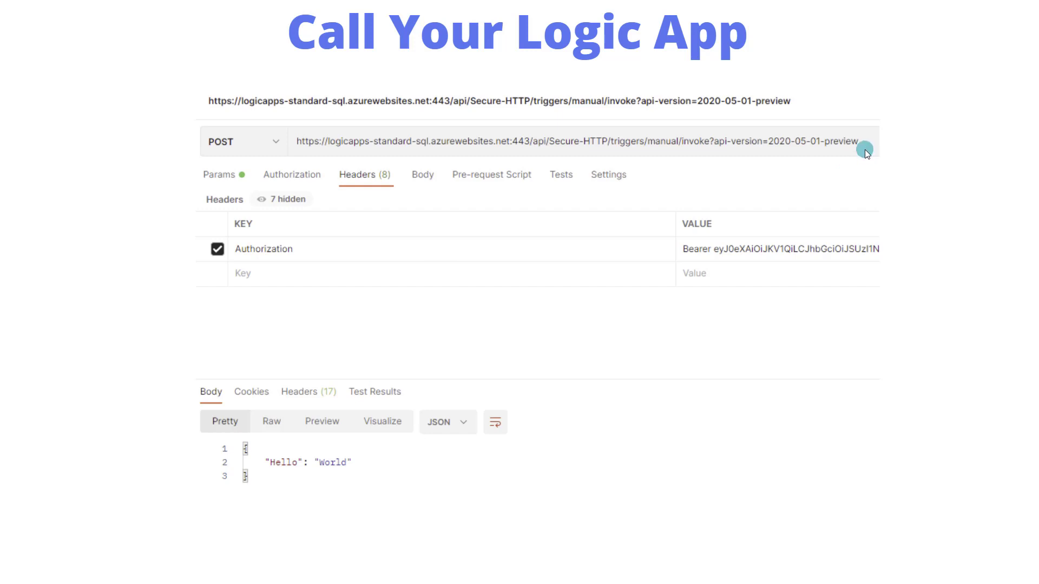
mouse_move(853, 158)
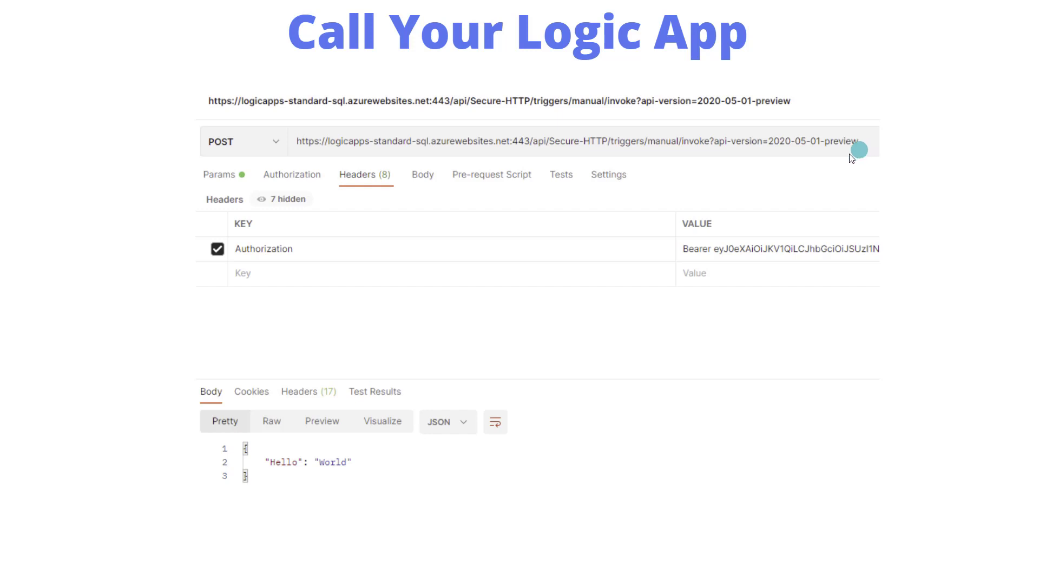
mouse_move(253, 251)
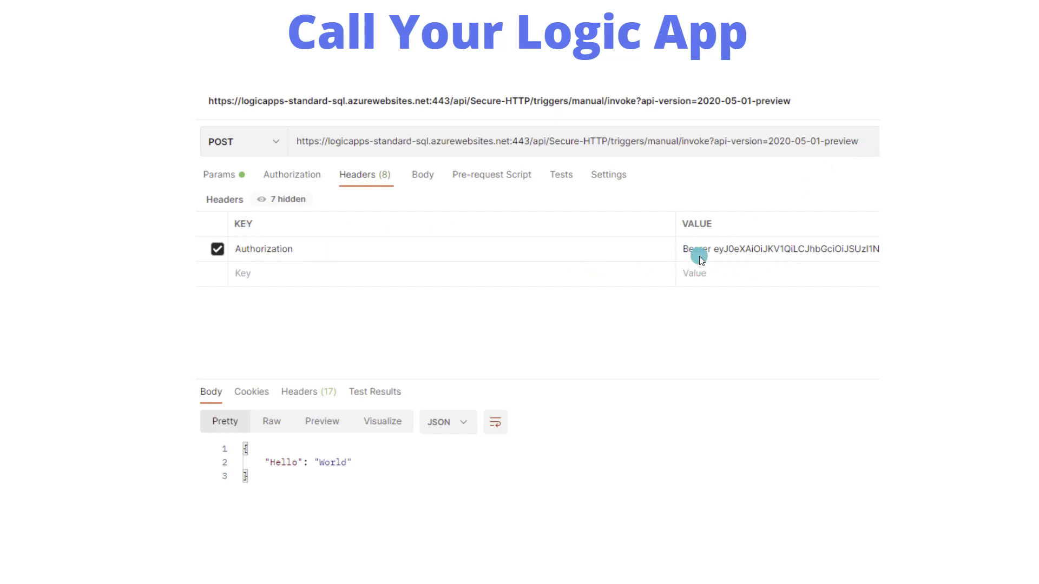
mouse_move(855, 270)
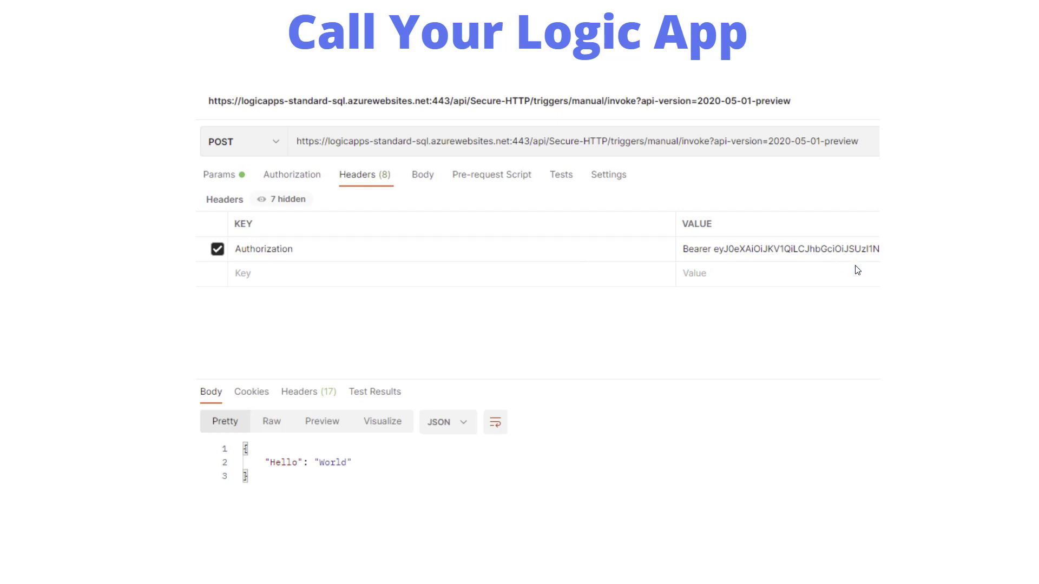
click(236, 151)
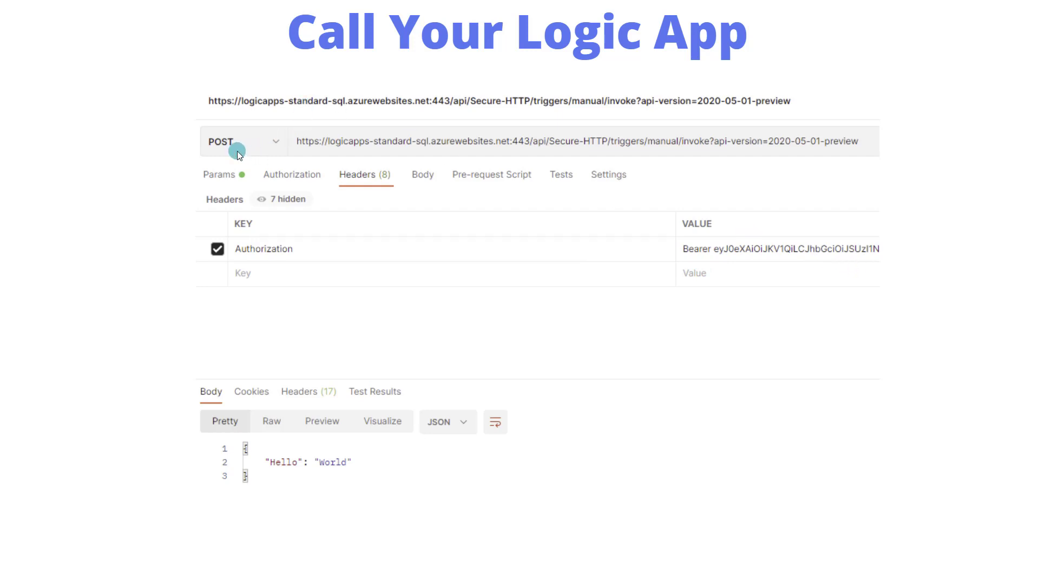
mouse_move(637, 158)
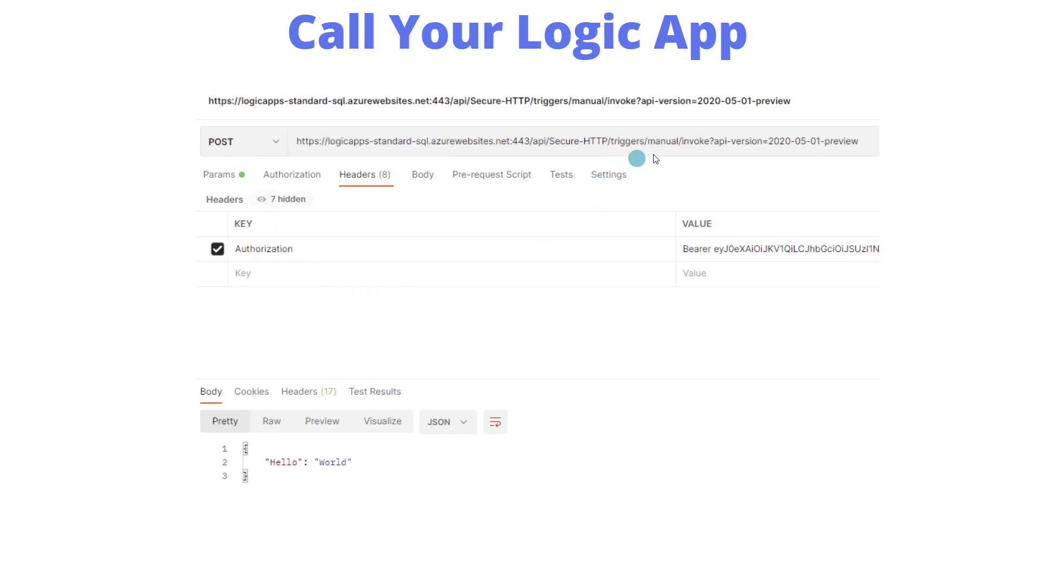
mouse_move(323, 481)
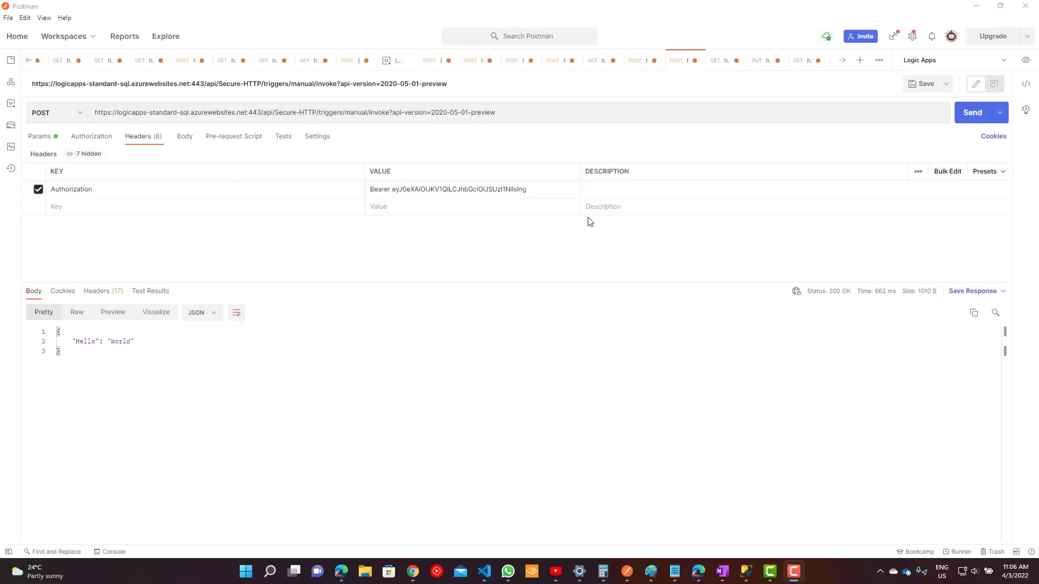
Review the POST invoke request's headers, params and empty body, then send it to get Hello World
click(341, 112)
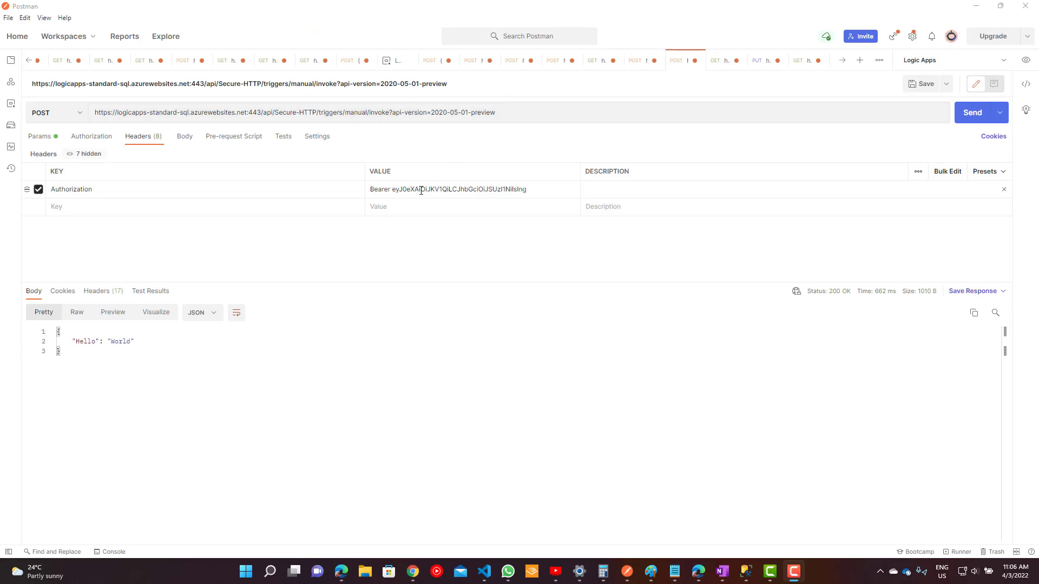
click(39, 136)
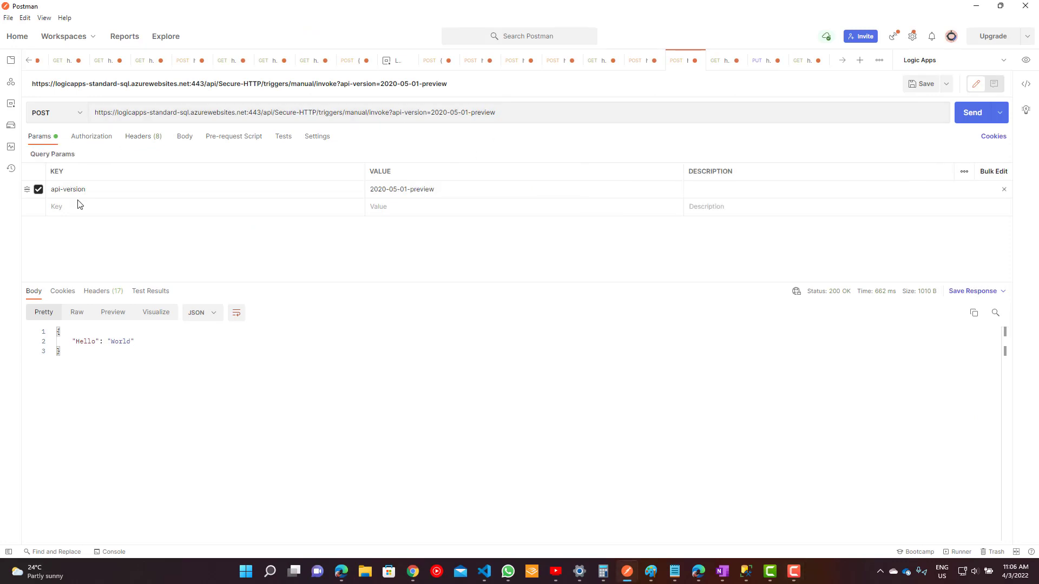
mouse_move(438, 203)
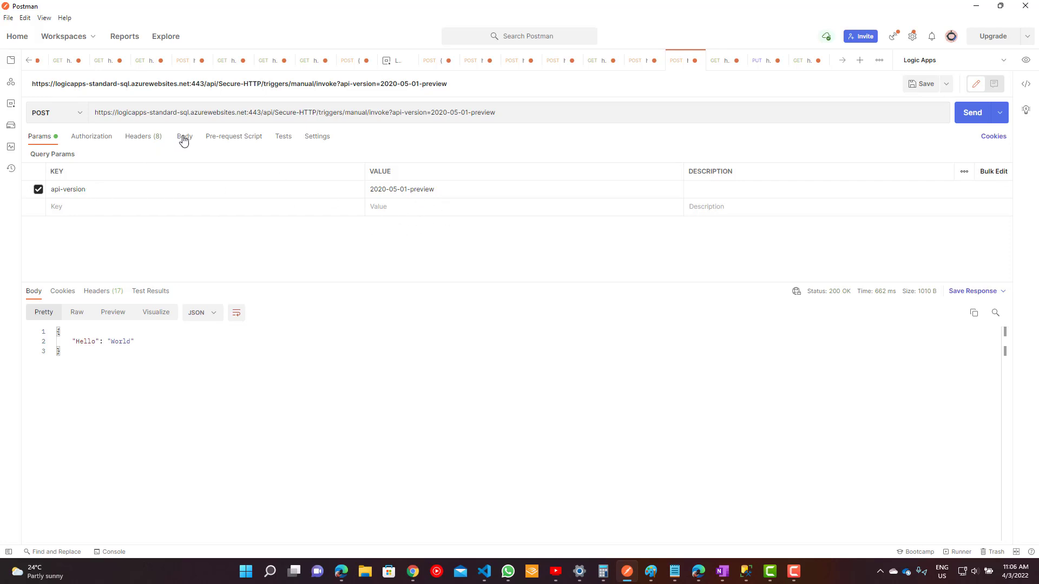
click(185, 137)
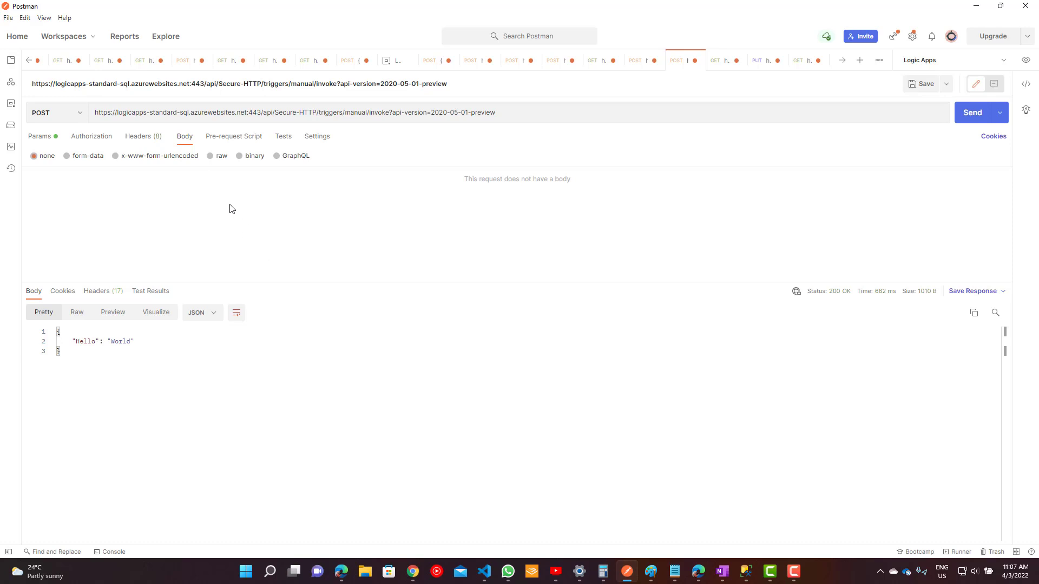
click(972, 113)
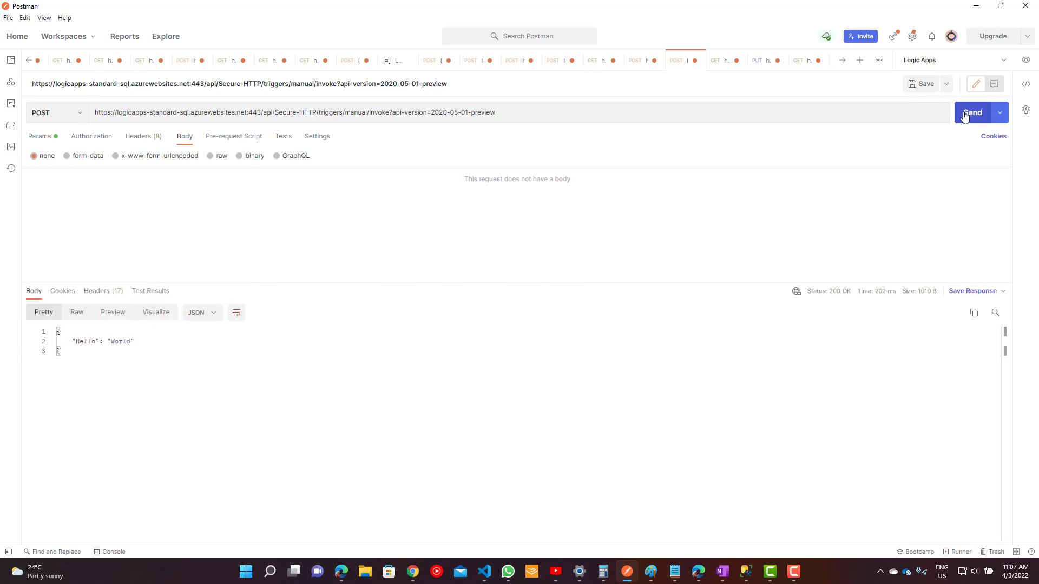
click(973, 112)
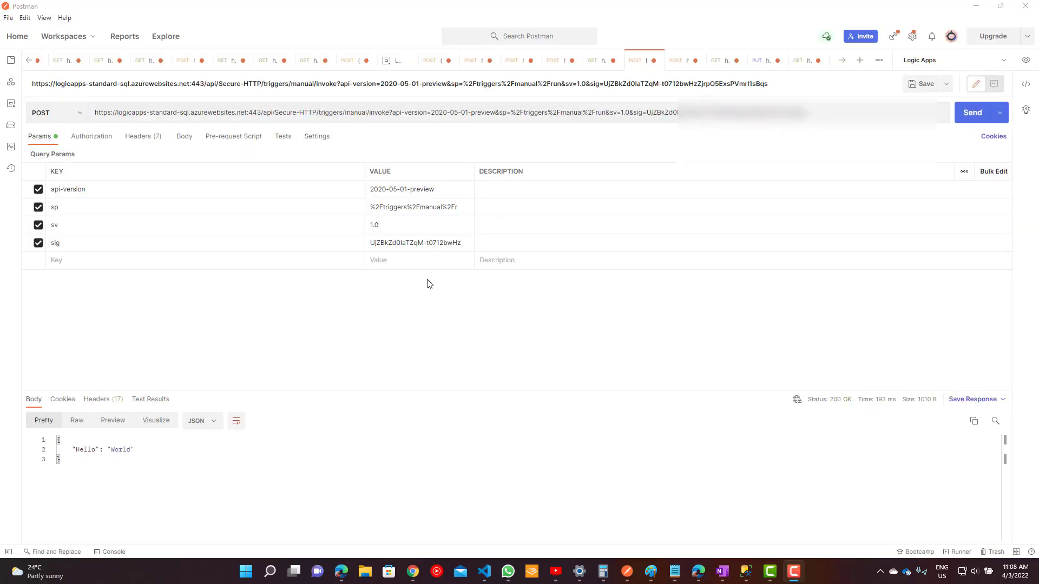
mouse_move(470, 173)
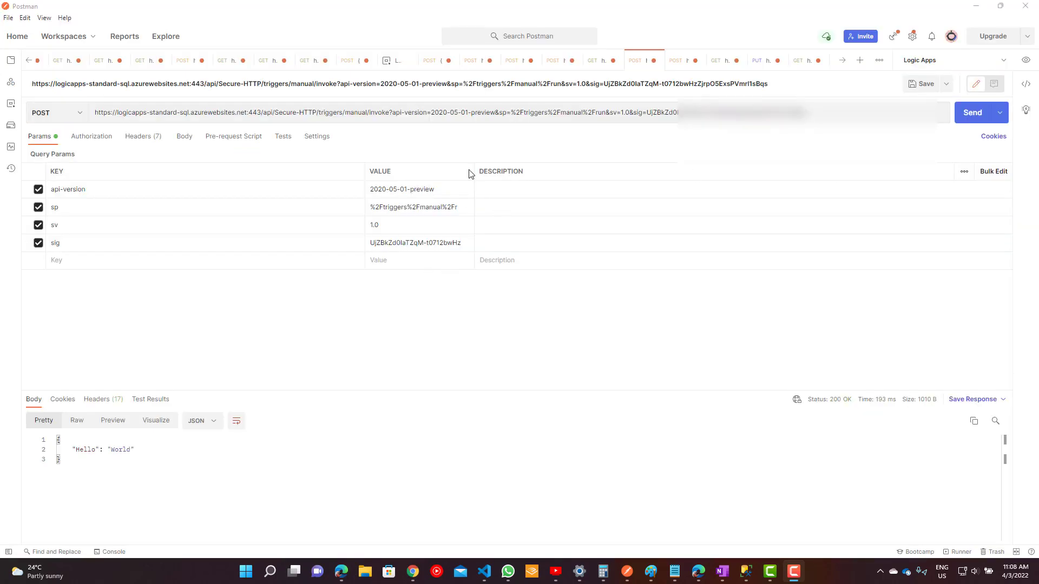
Send the invoke request through its signed URL with sp, sv and sig parameters, returning Hello World
click(972, 113)
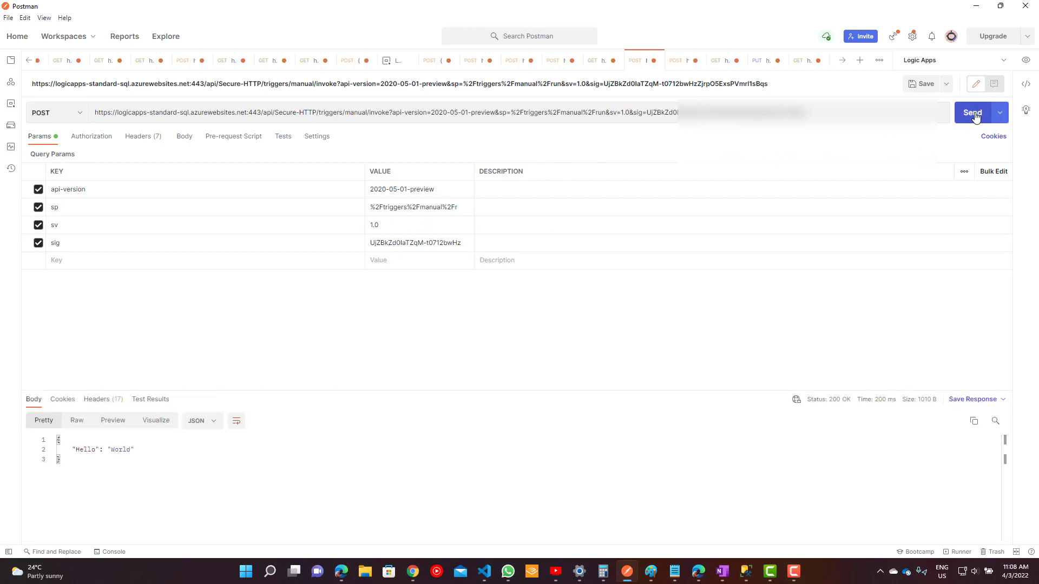
click(972, 113)
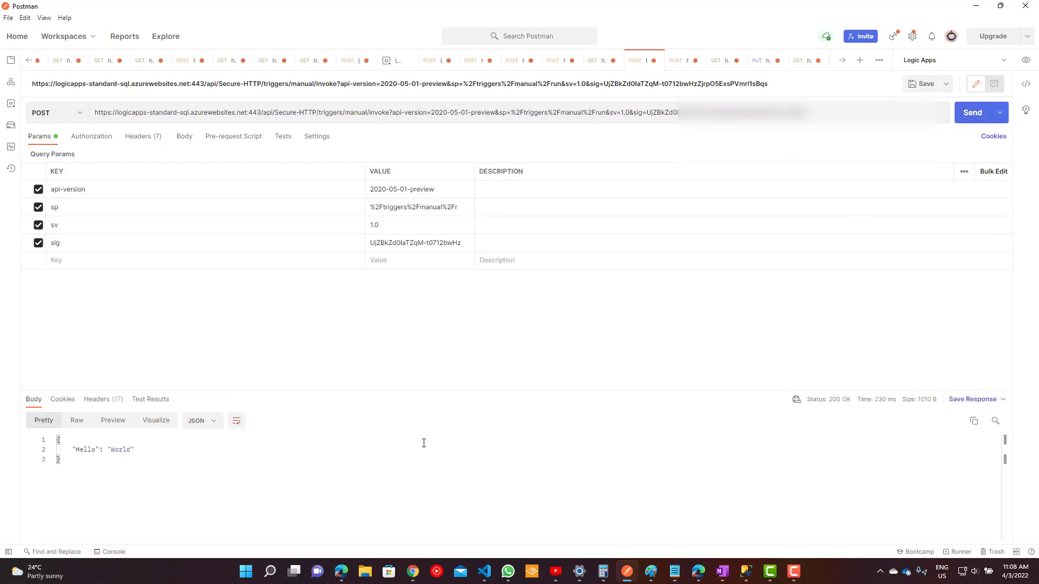